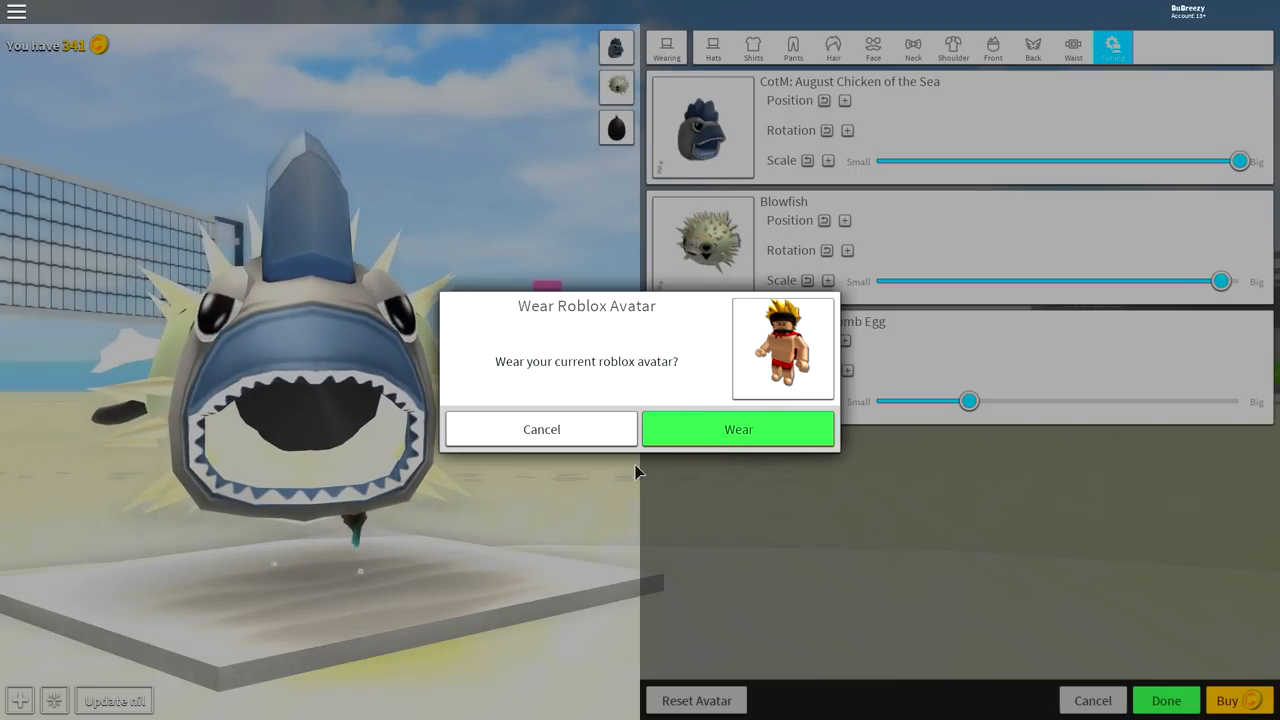
mouse_move(708, 432)
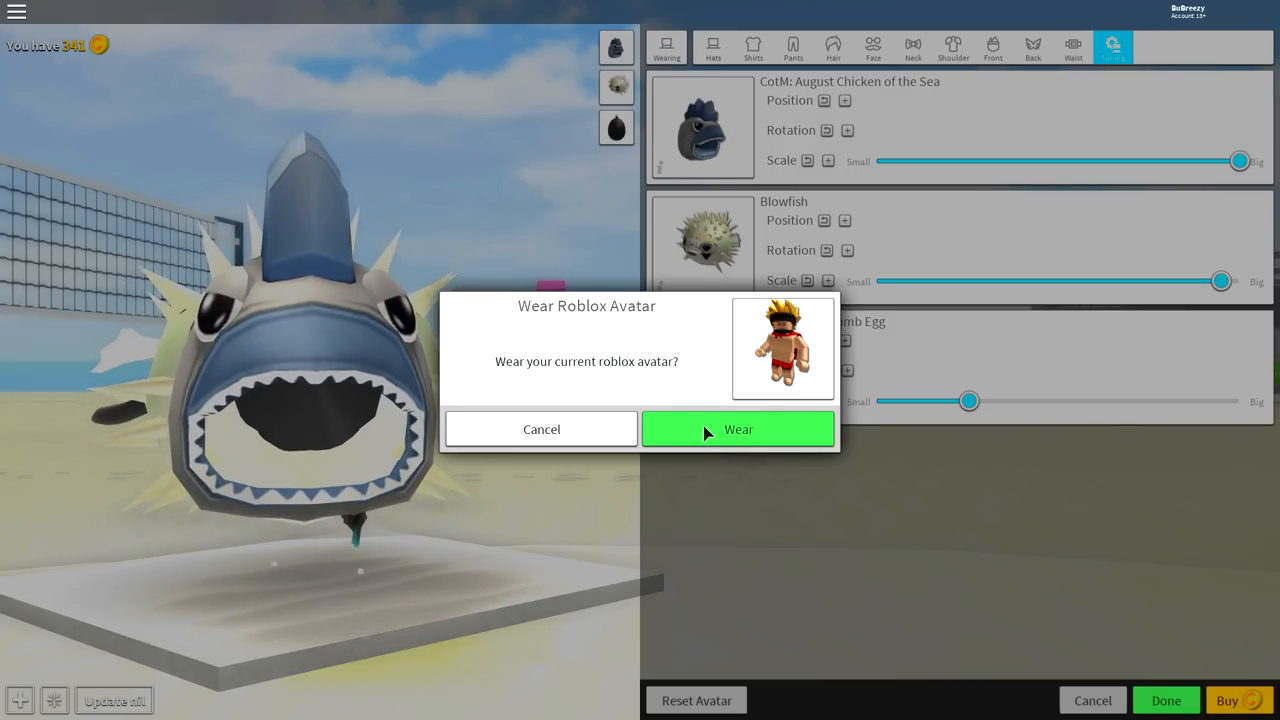
Wear the current Roblox avatar, replacing the shark costume on the character.
left_click(738, 428)
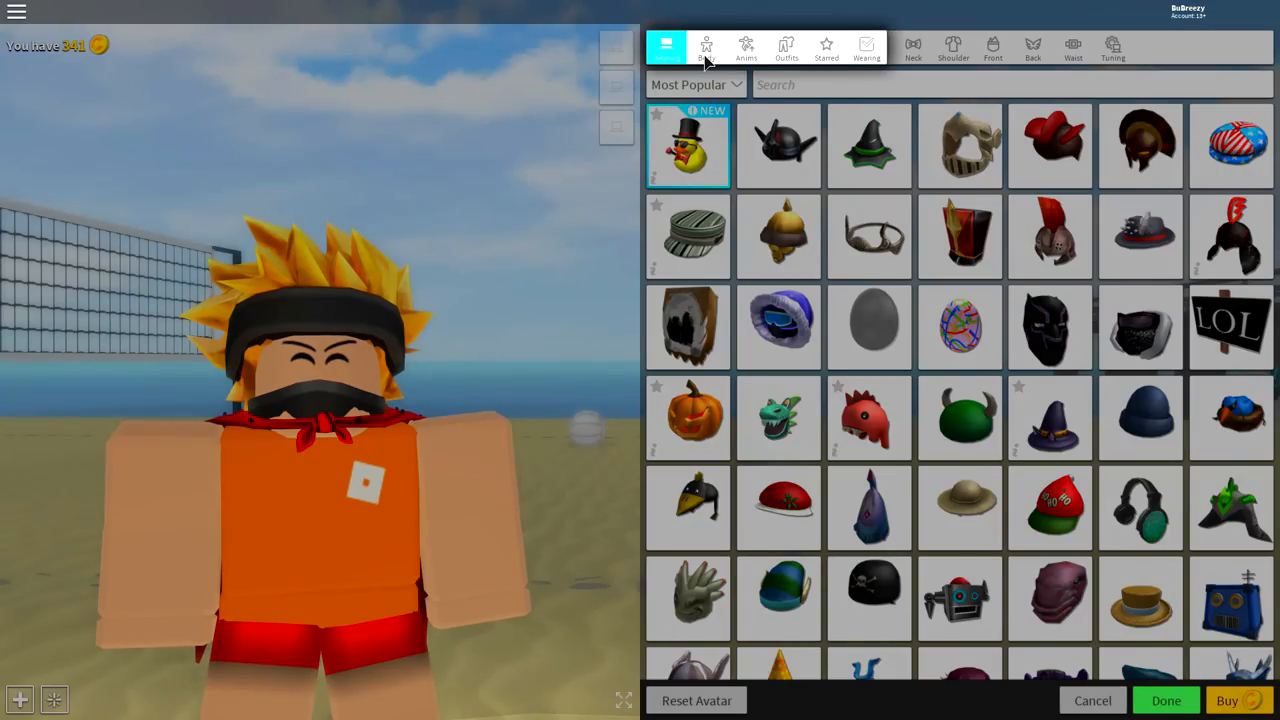
Equip the headless head found by searching 'he' under Heads, then move to Right Arms.
left_click(712, 44)
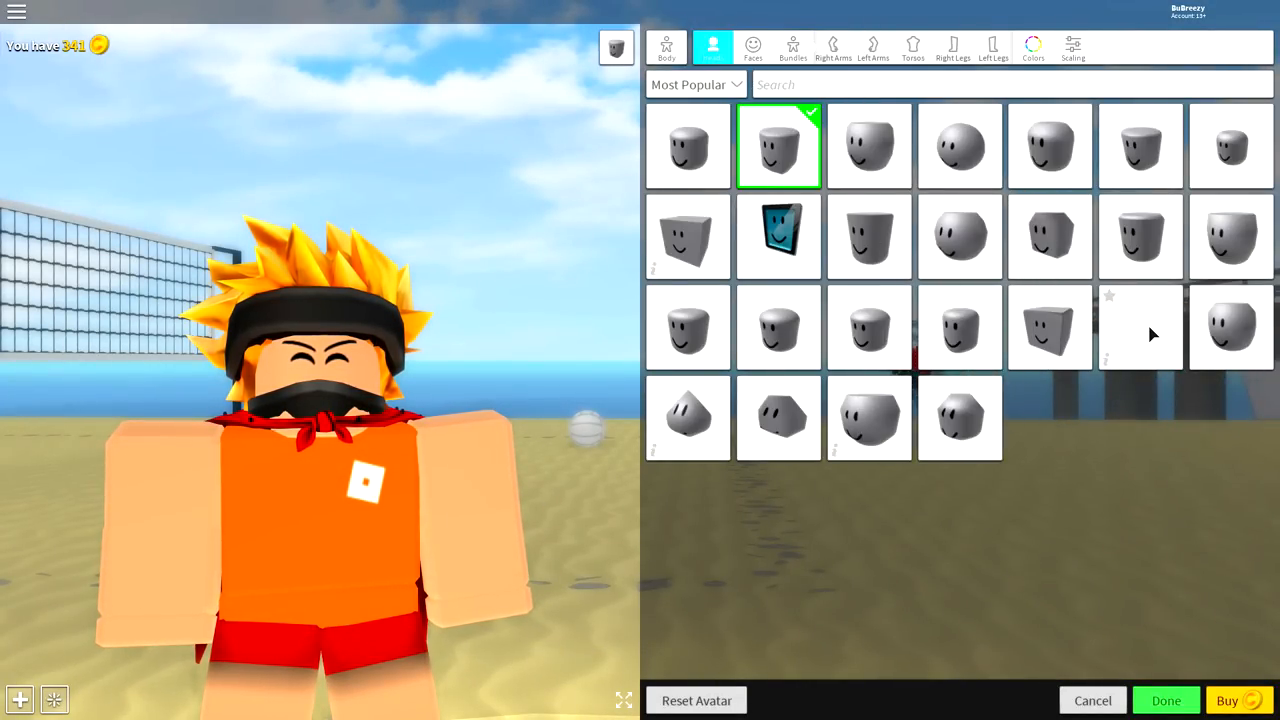
type("headless")
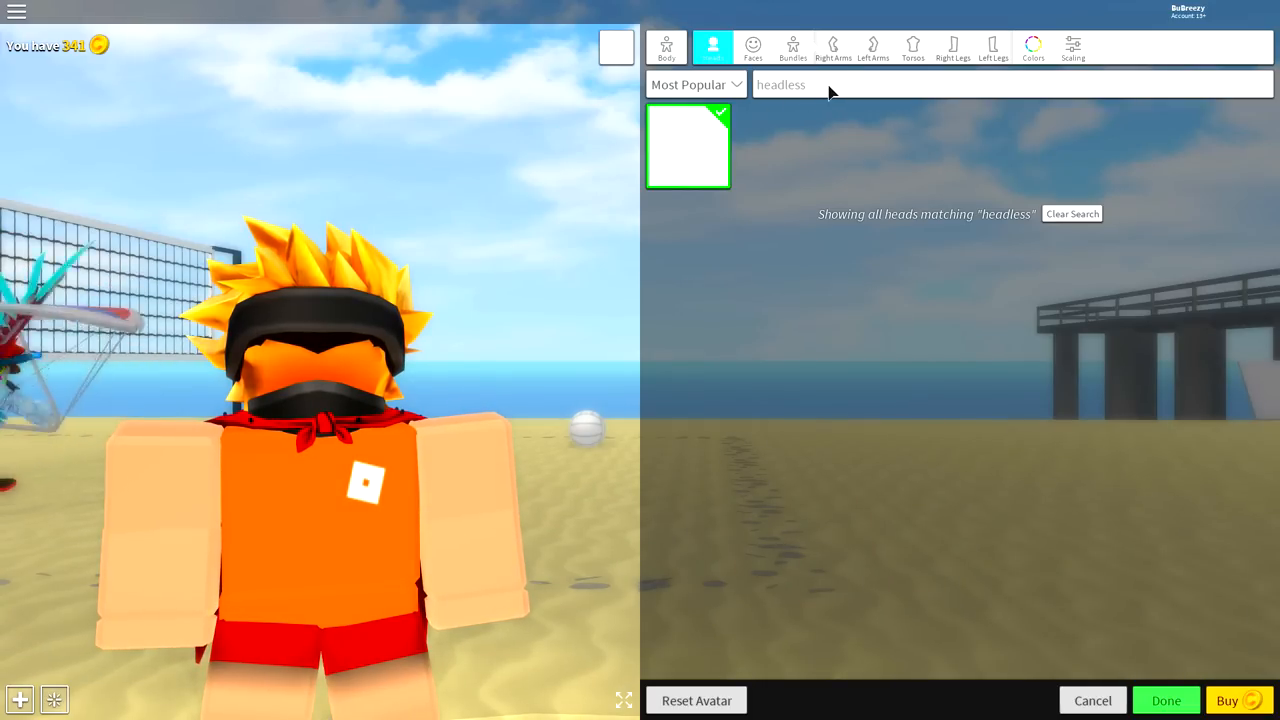
left_click(1072, 212)
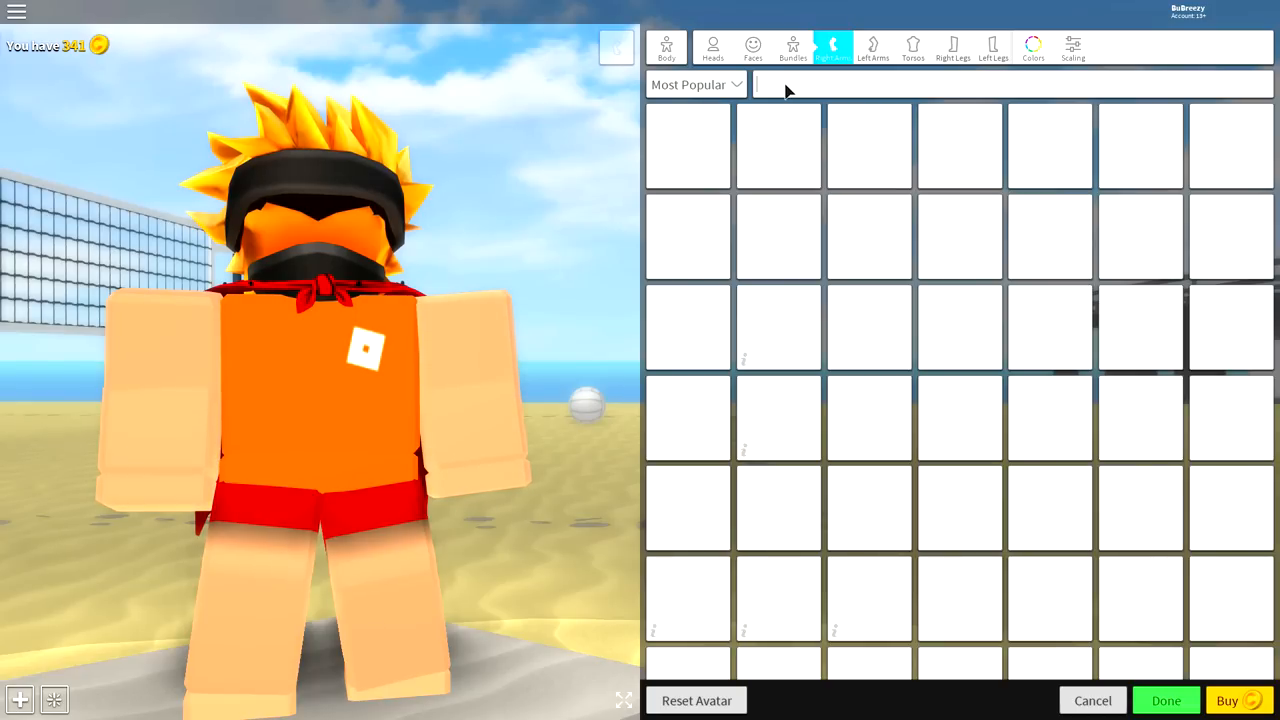
Equip penguin right and left arms from a 'penguin' search, then move to Right Legs.
type("penguin")
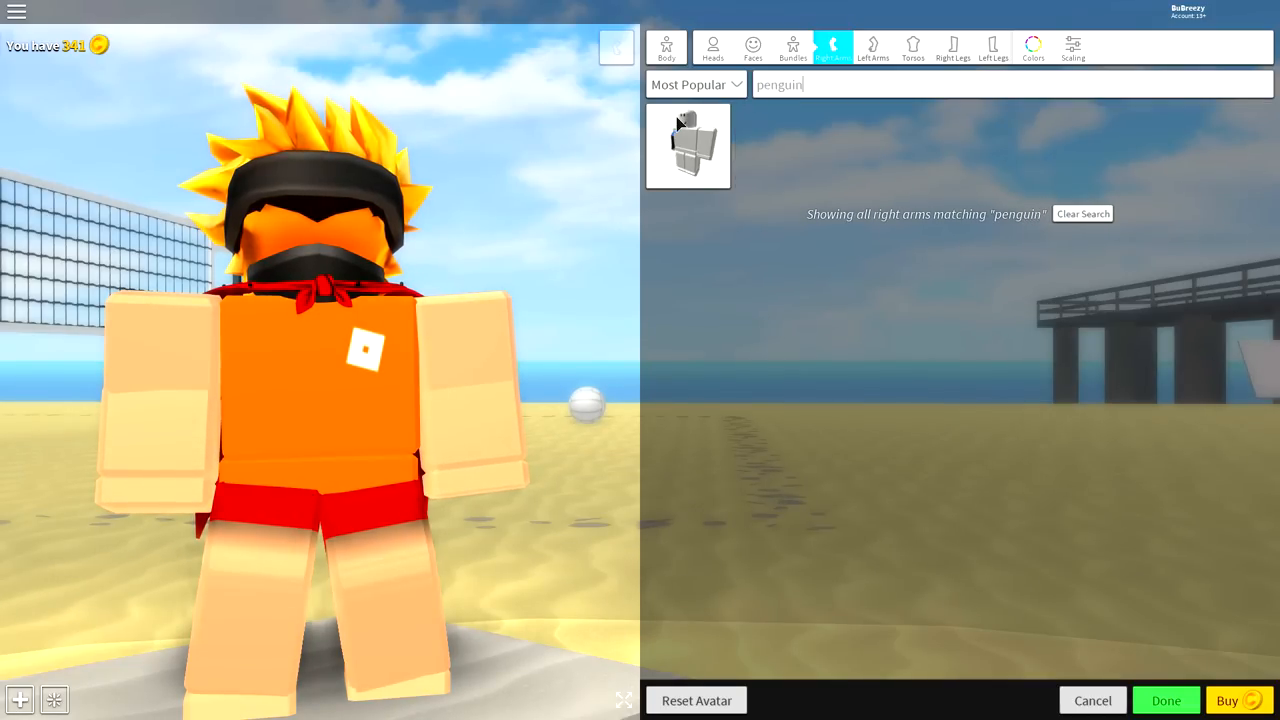
left_click(688, 144)
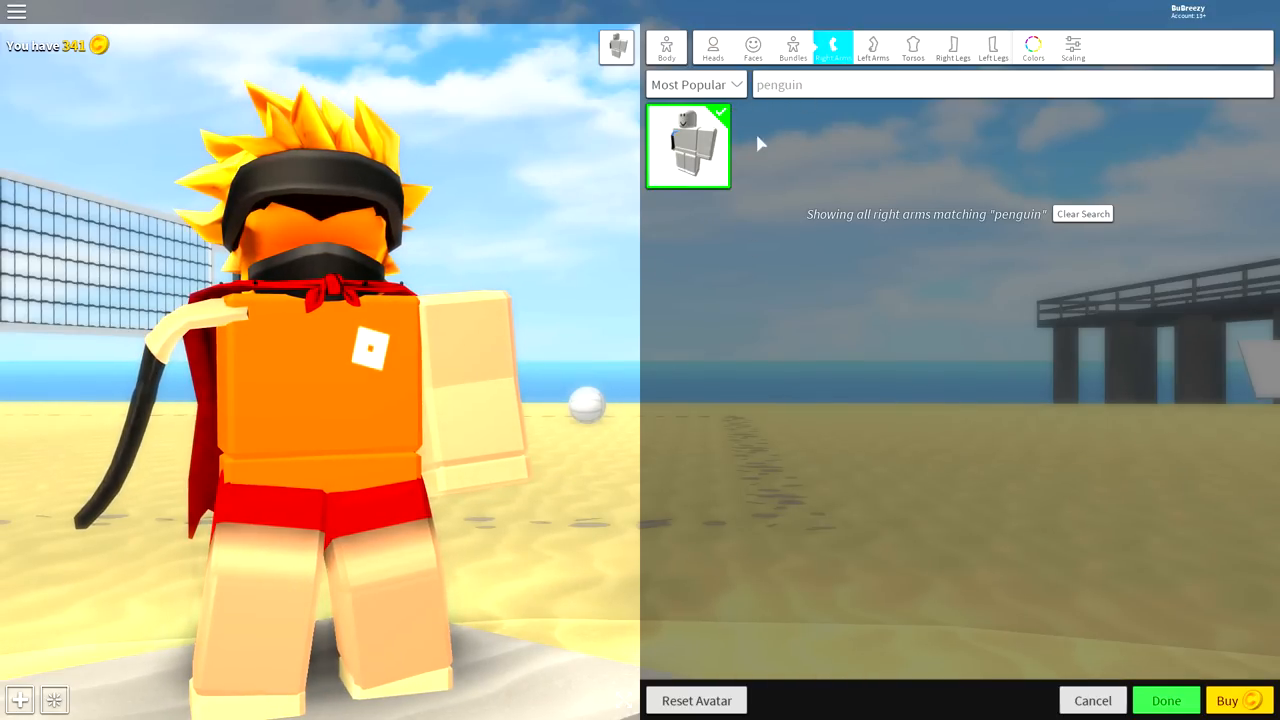
left_click(872, 48)
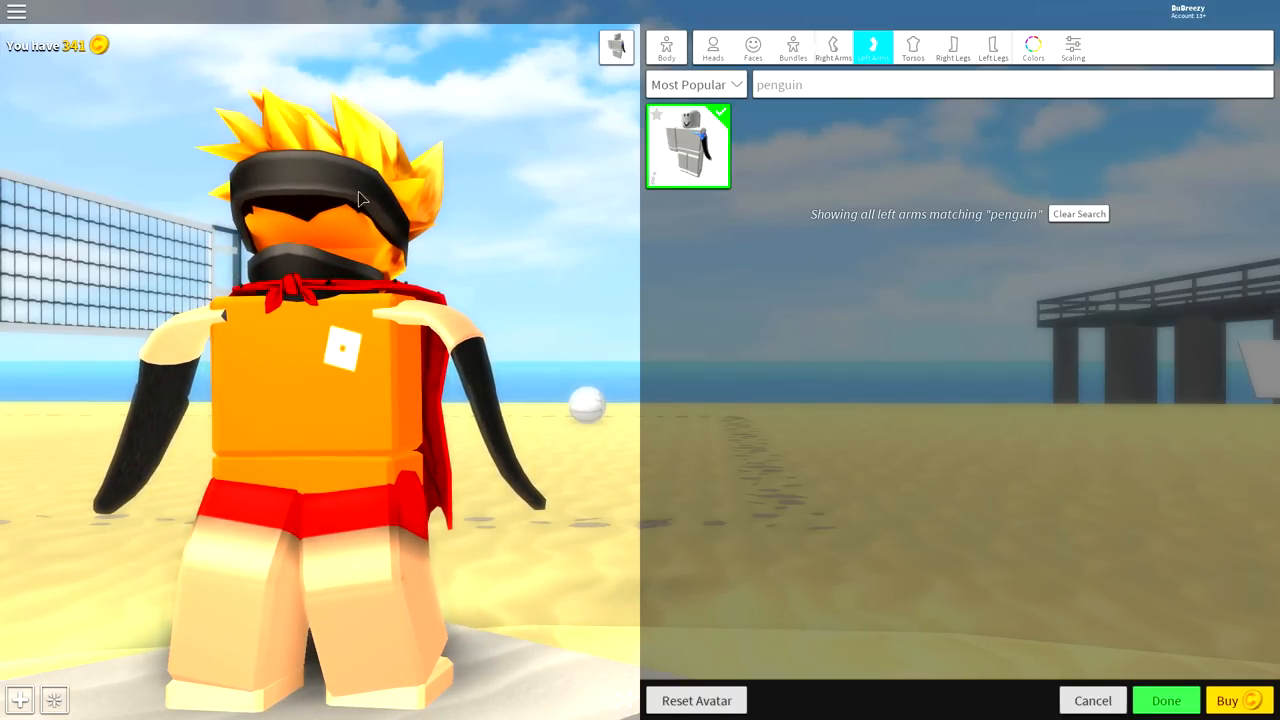
left_click(912, 48)
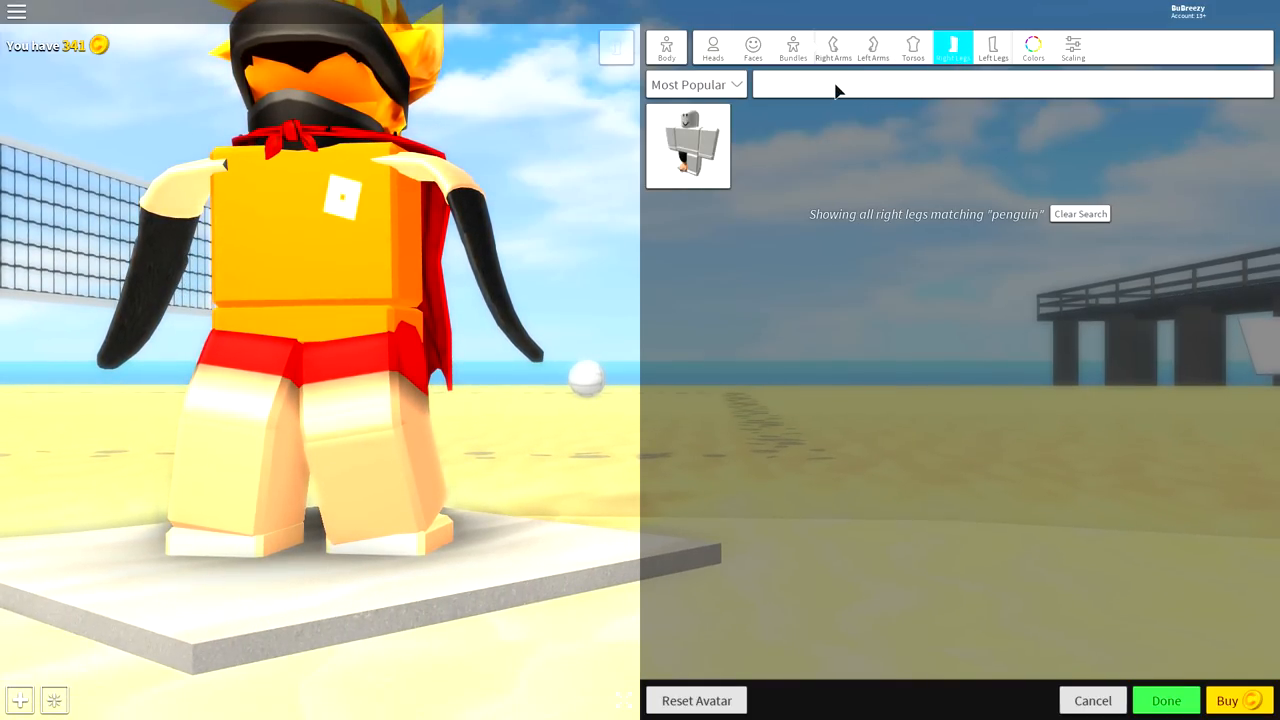
Try a Korblox right leg, then equip Deathspeaker legs on both sides.
type("korblox")
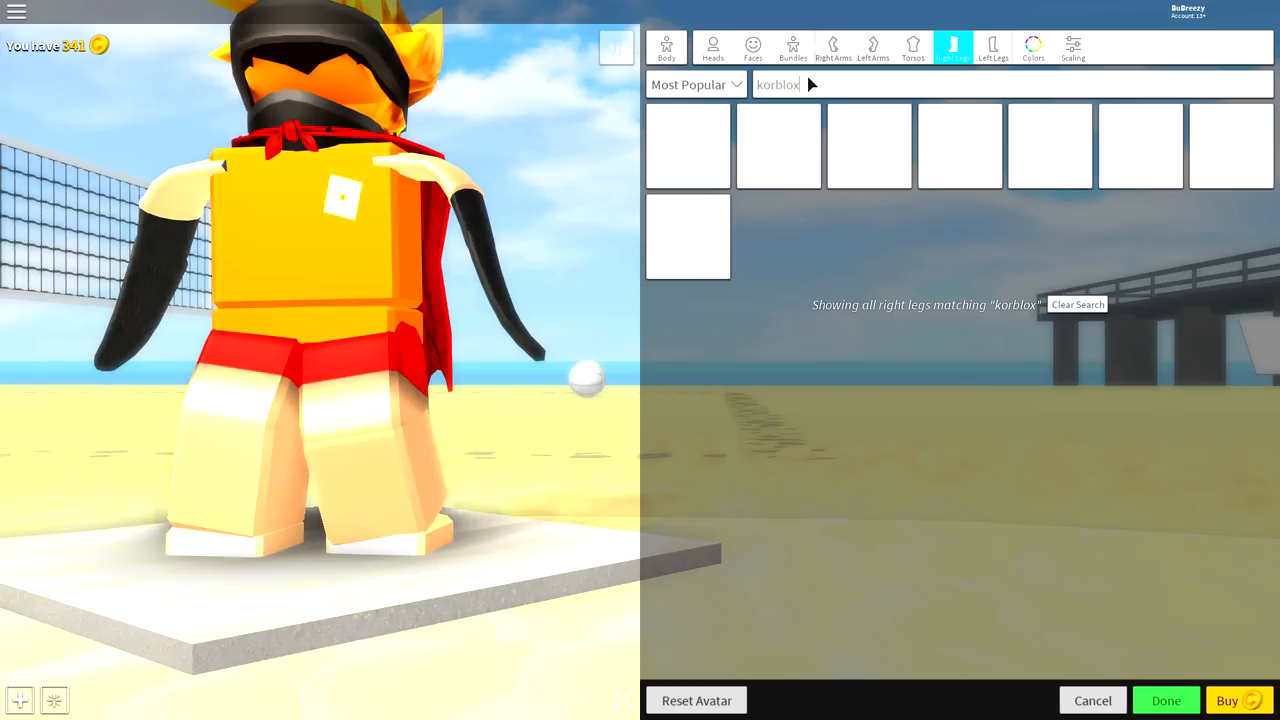
left_click(960, 146)
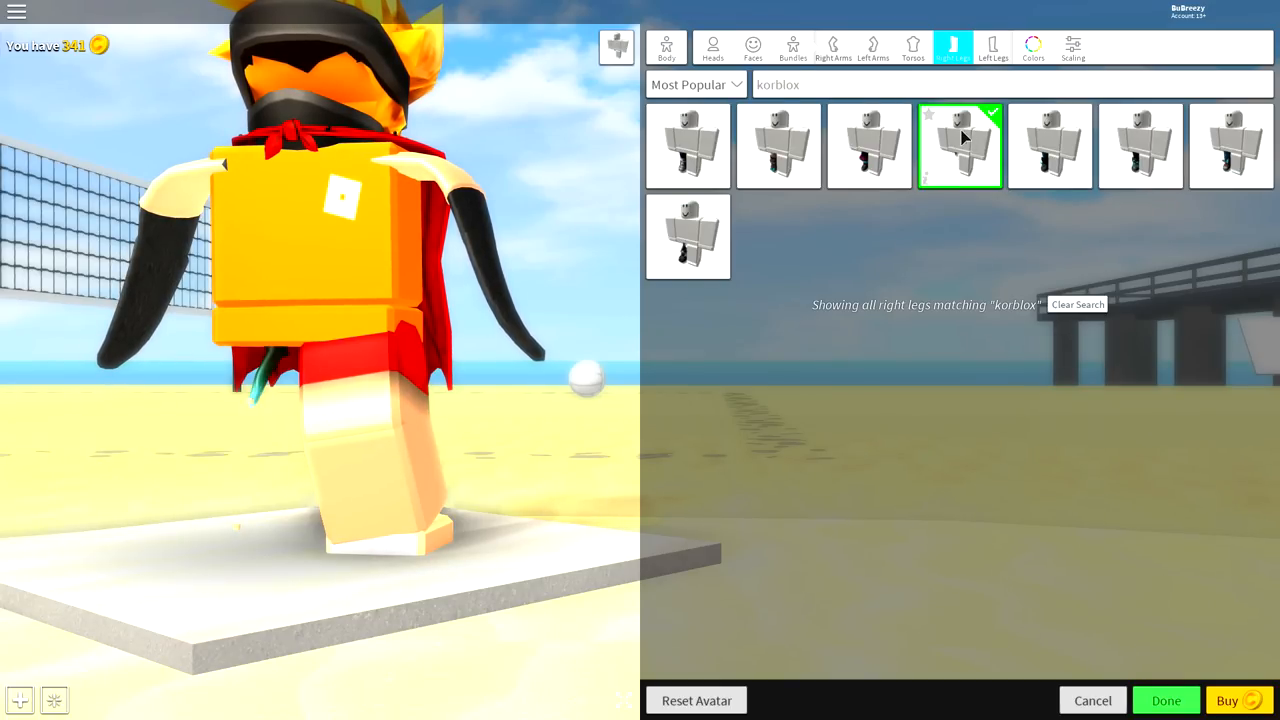
left_click(960, 144)
type("deathspeaker")
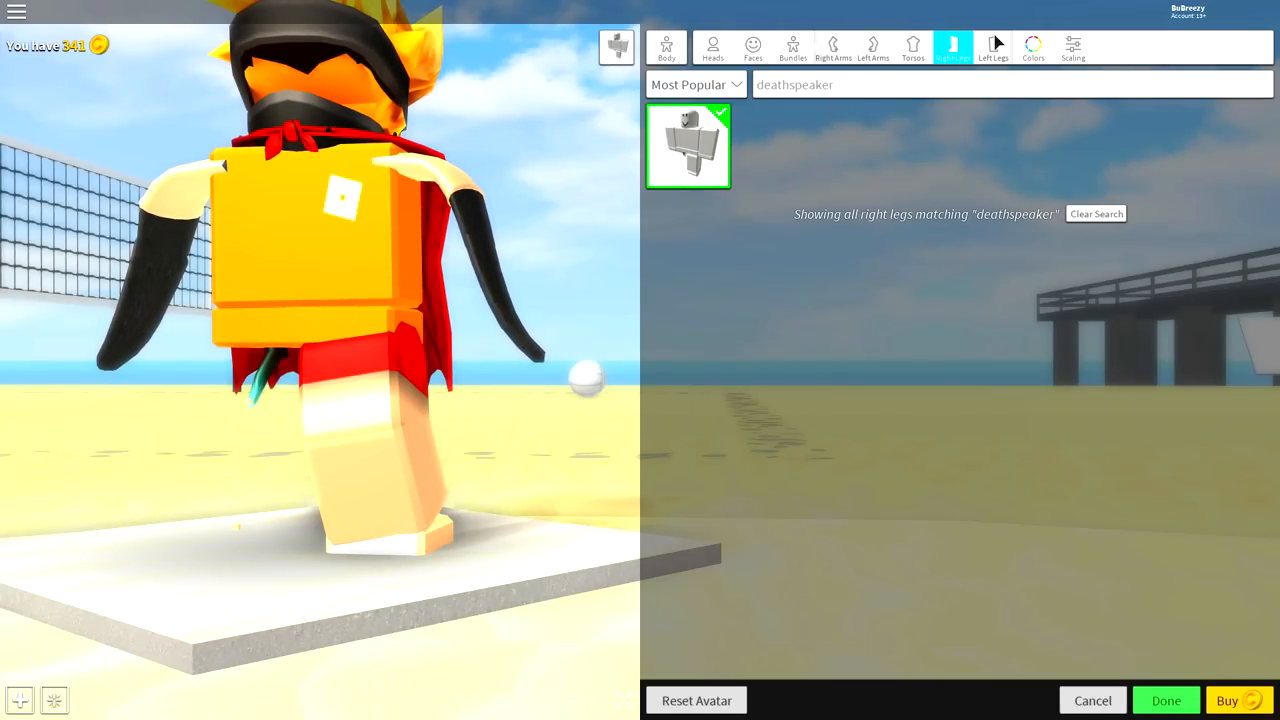
left_click(992, 48)
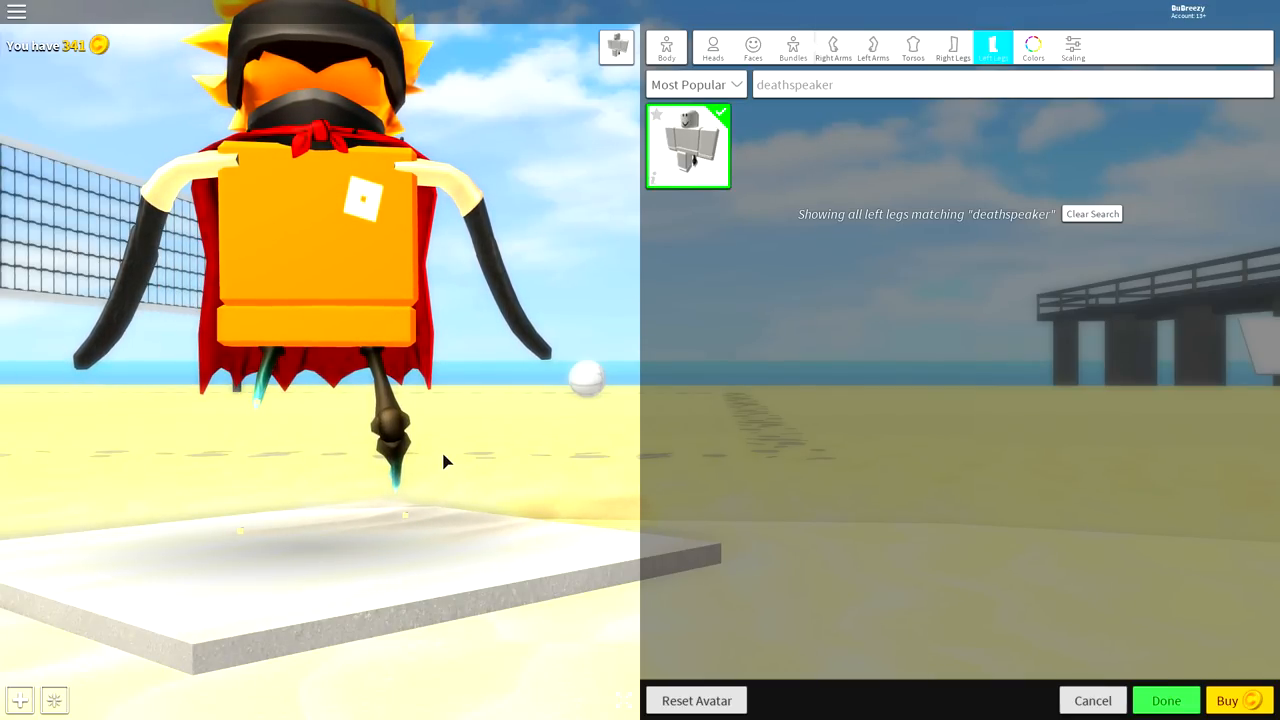
mouse_move(1012, 158)
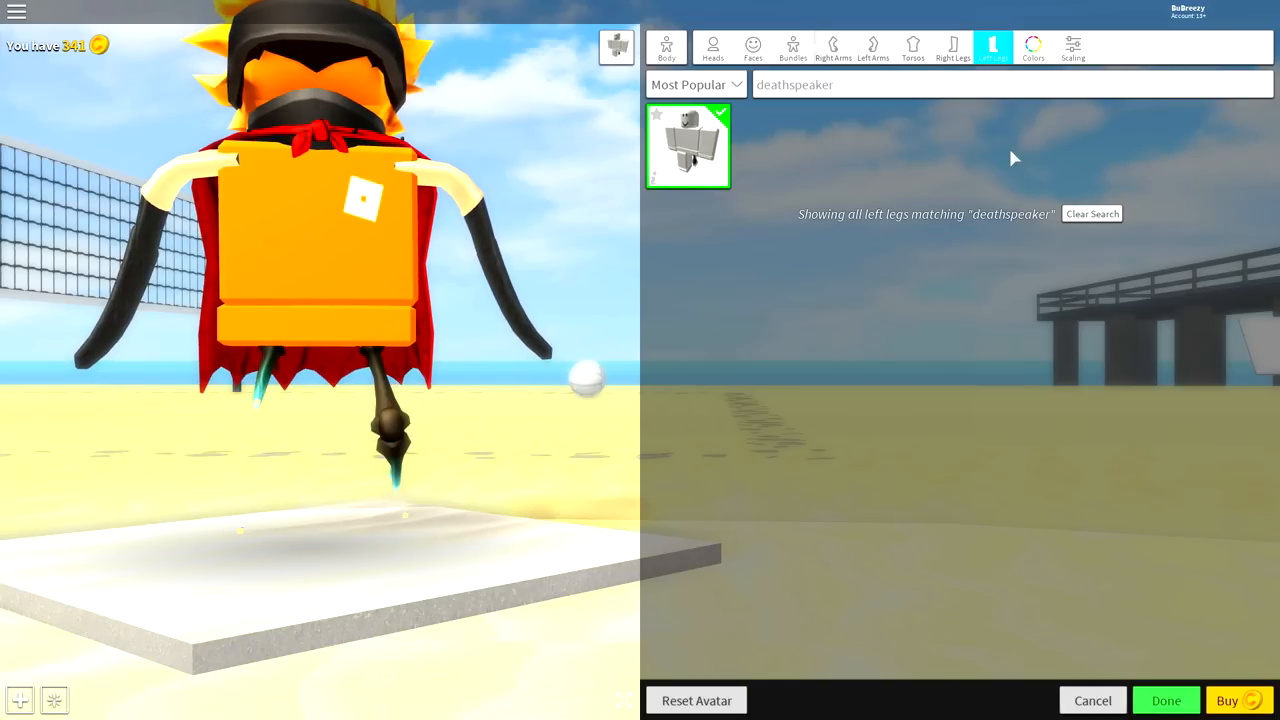
mouse_move(784, 198)
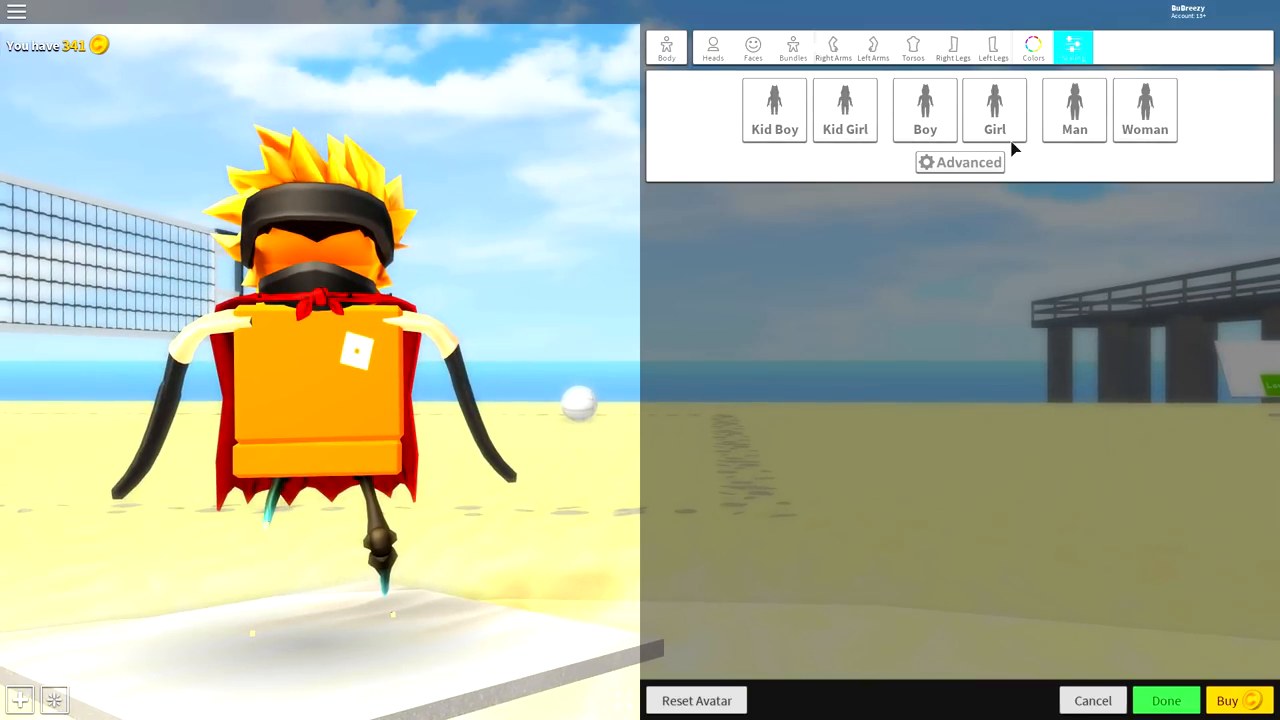
Scale the body to Kid Boy proportions and push the Head Scale slider fully right.
left_click(774, 110)
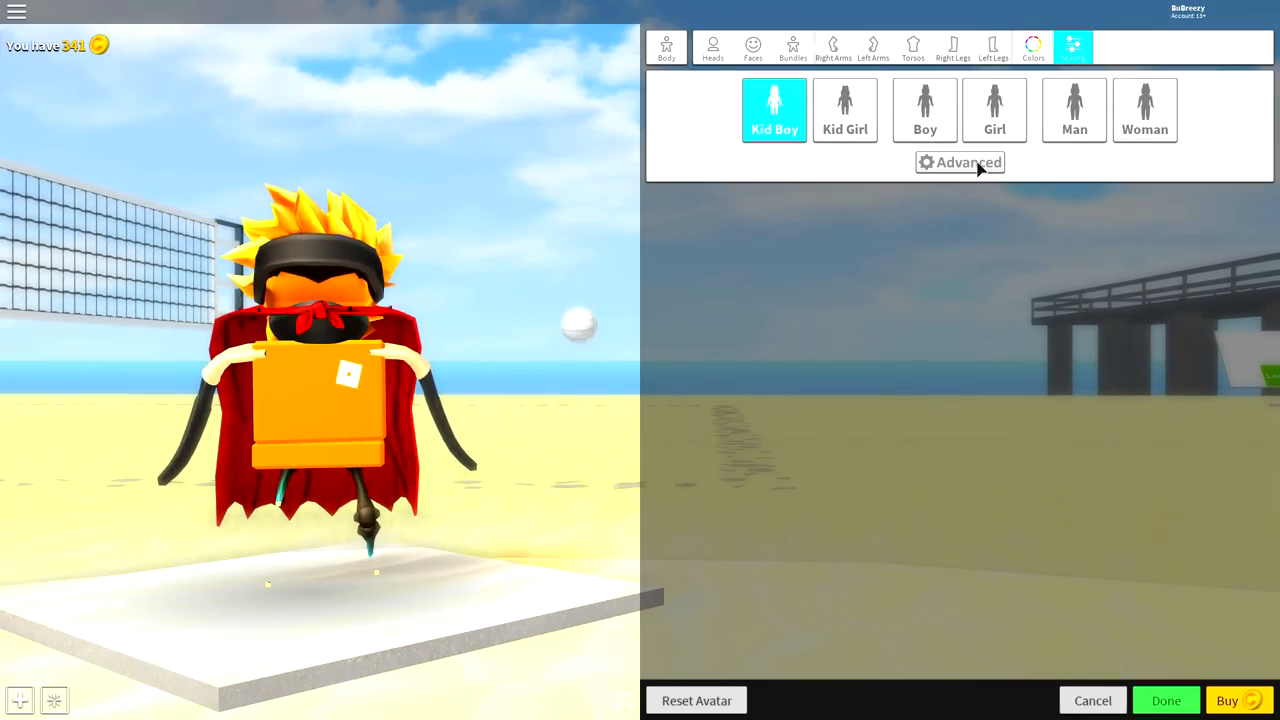
left_click(960, 162)
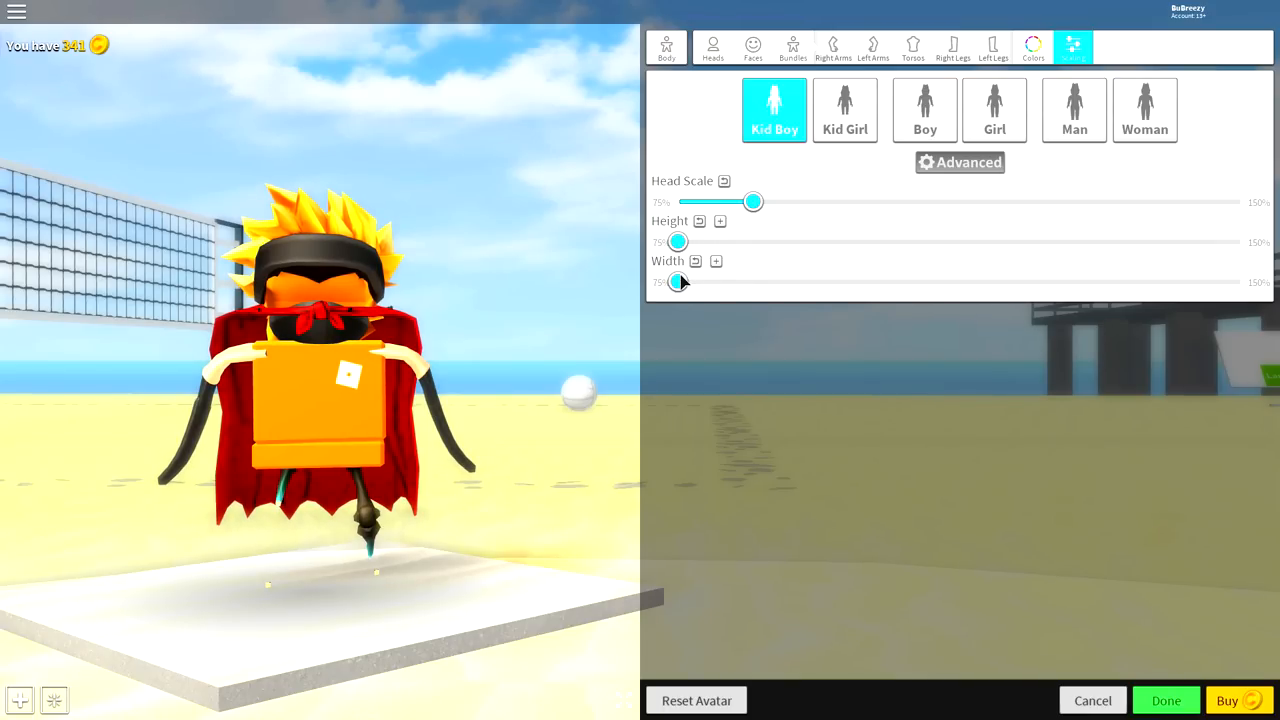
left_click_drag(752, 200, 832, 202)
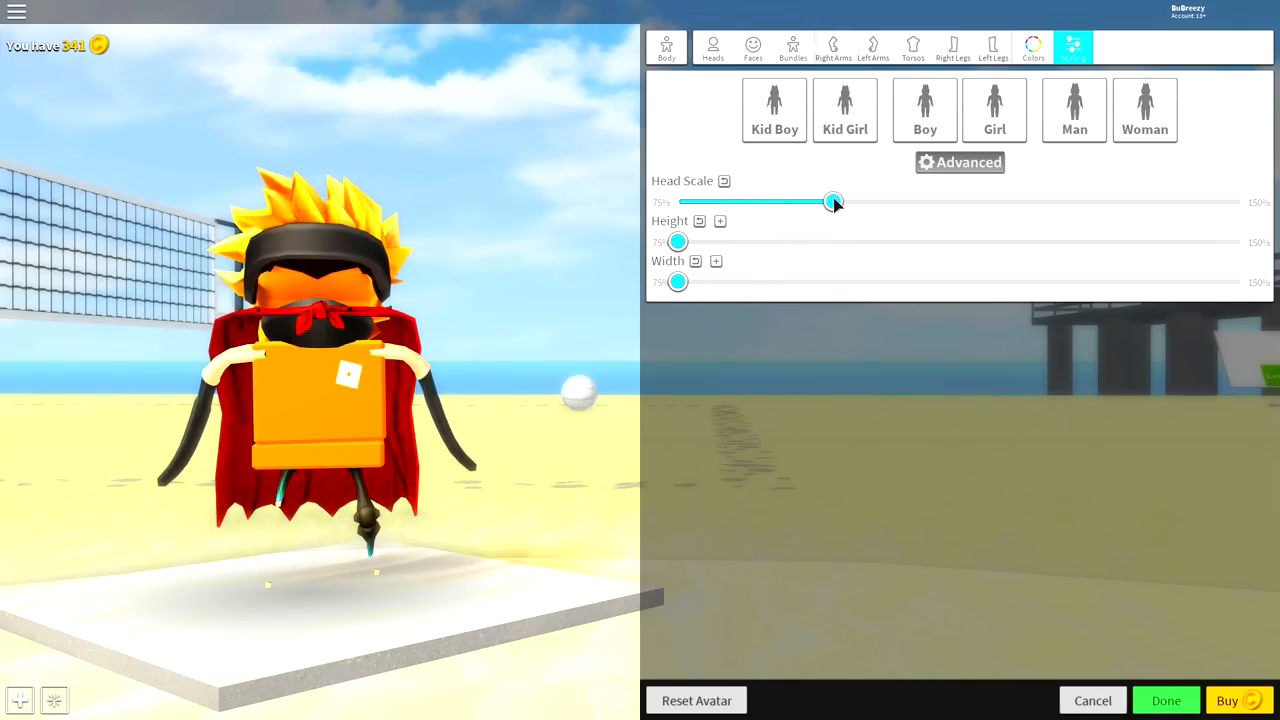
left_click_drag(836, 202, 1242, 202)
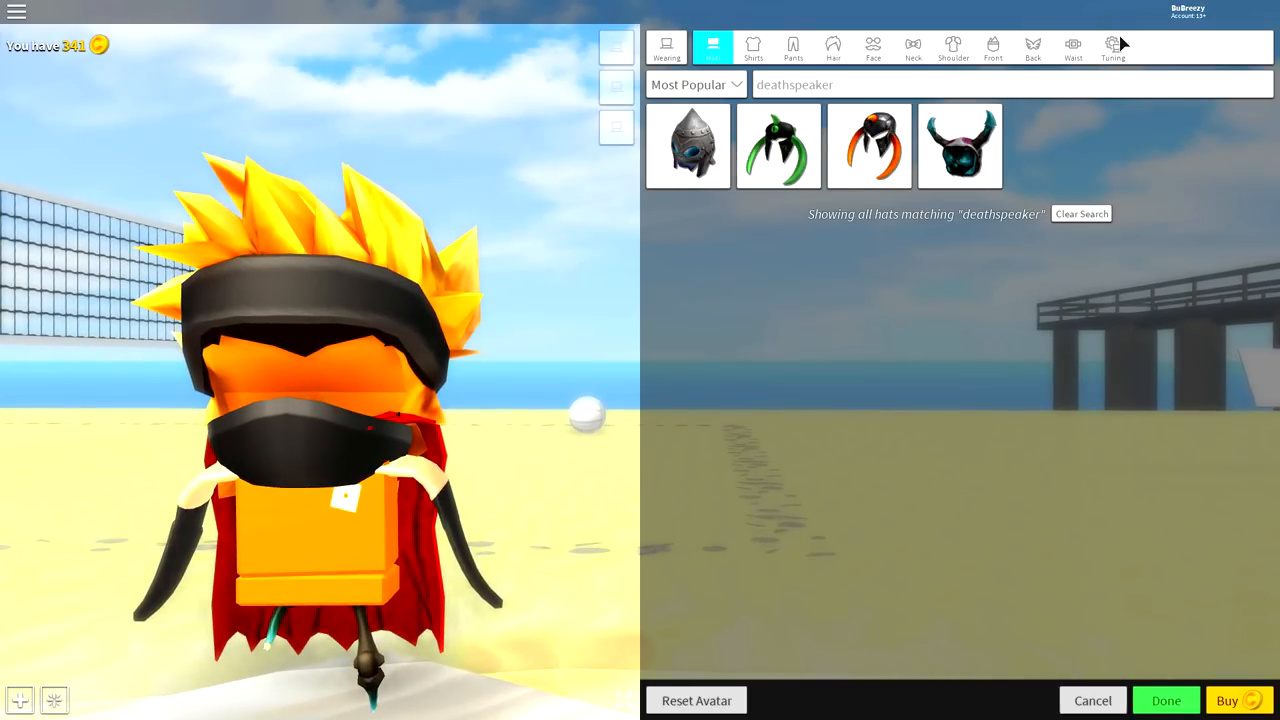
Review worn accessories in Tuning, then return to the unfiltered hat catalog.
left_click(1112, 48)
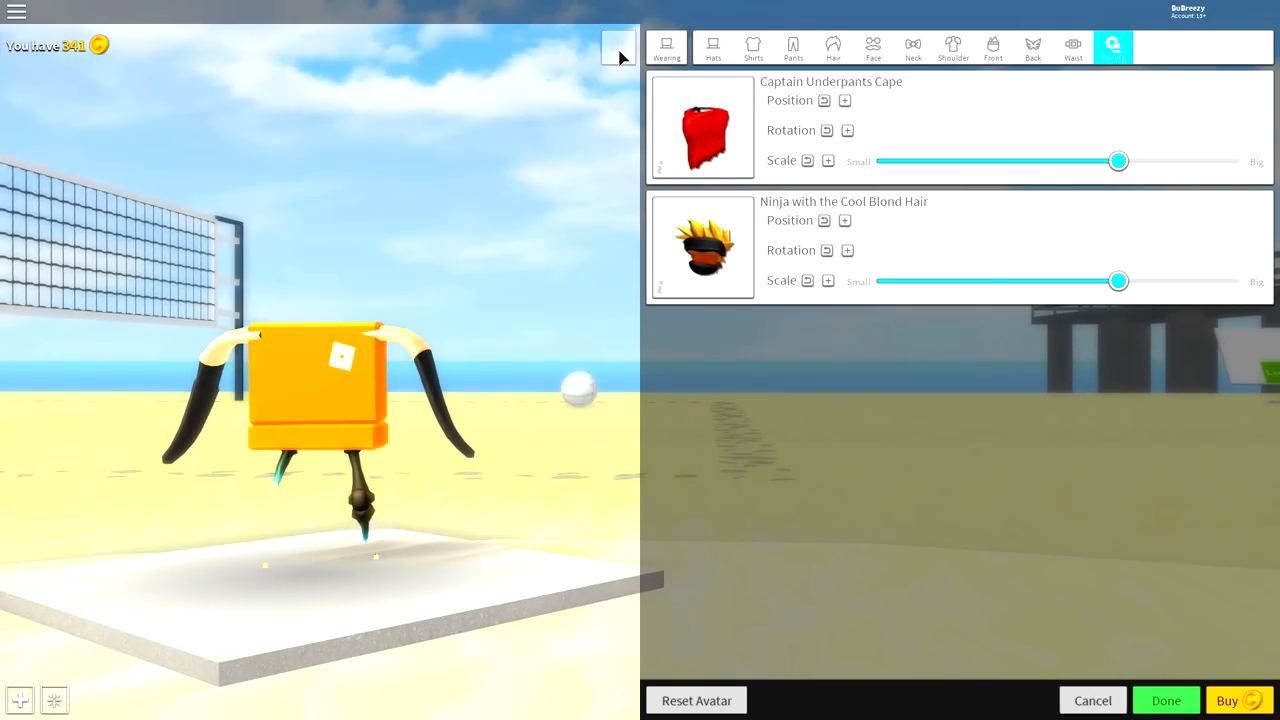
mouse_move(616, 188)
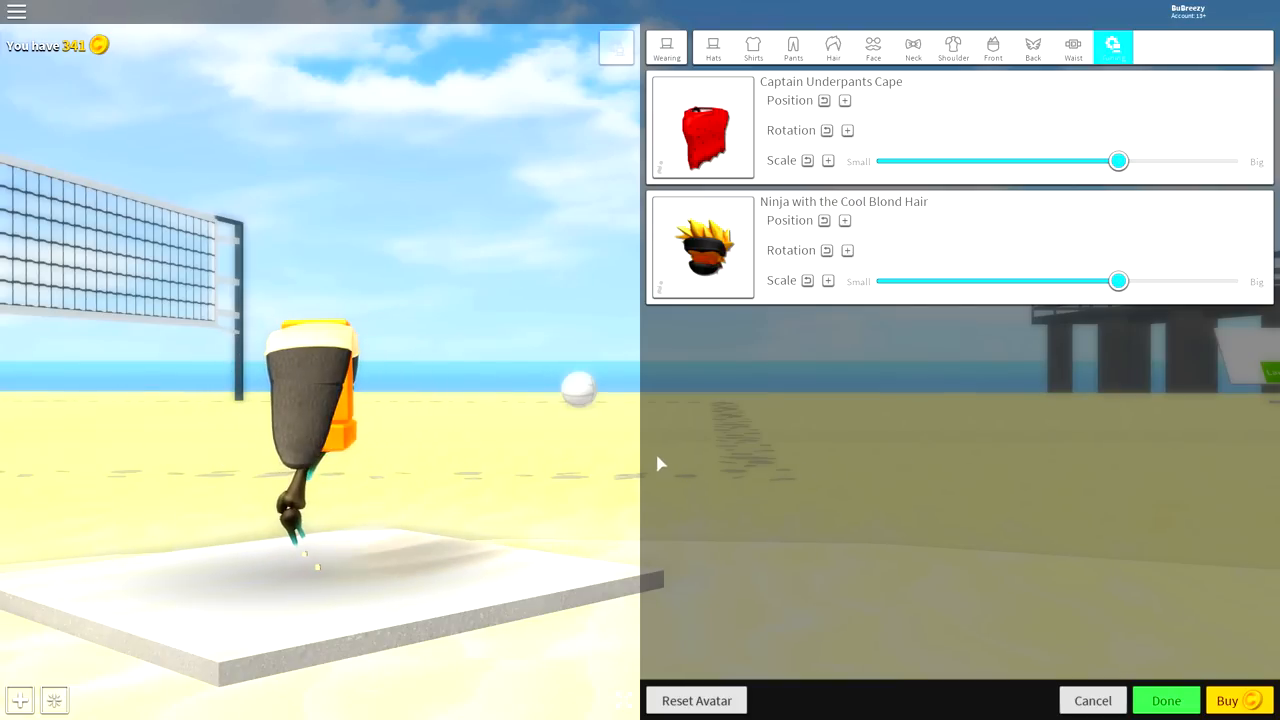
left_click(712, 48)
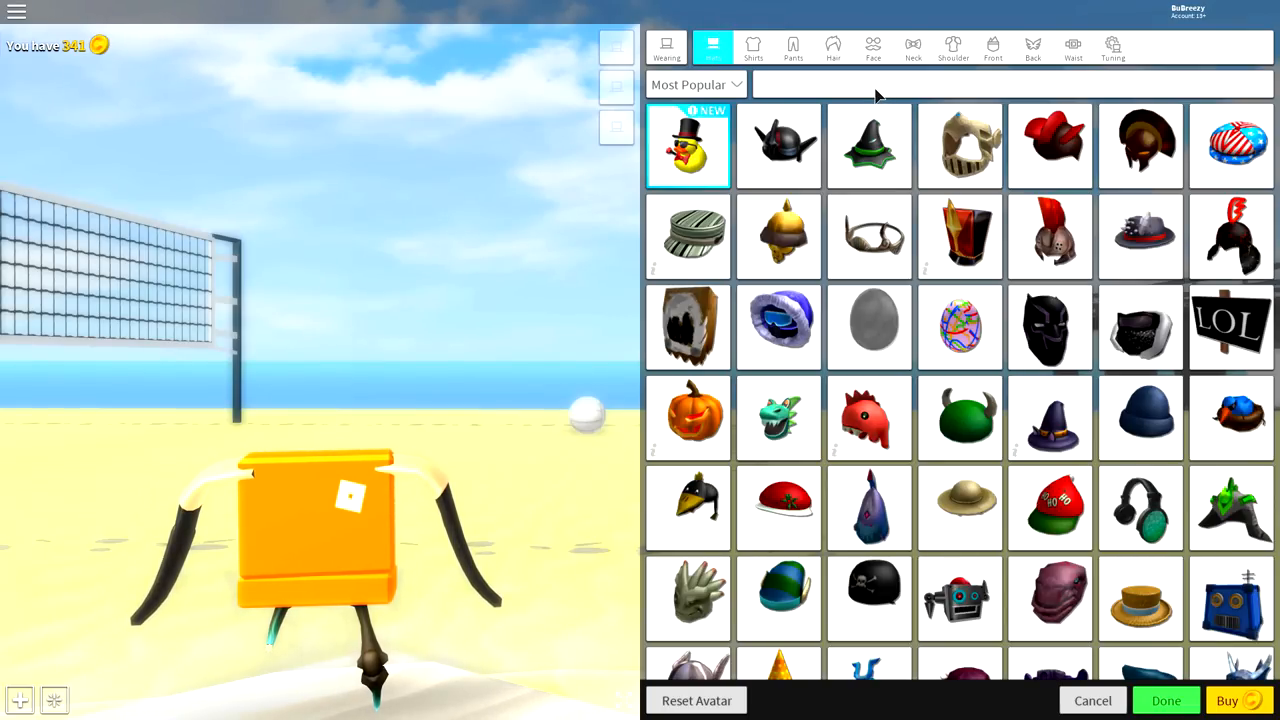
Equip the Chicken of the Sea hat, then search 'blowfish' for the Blowfish hat.
type("chicken of the s")
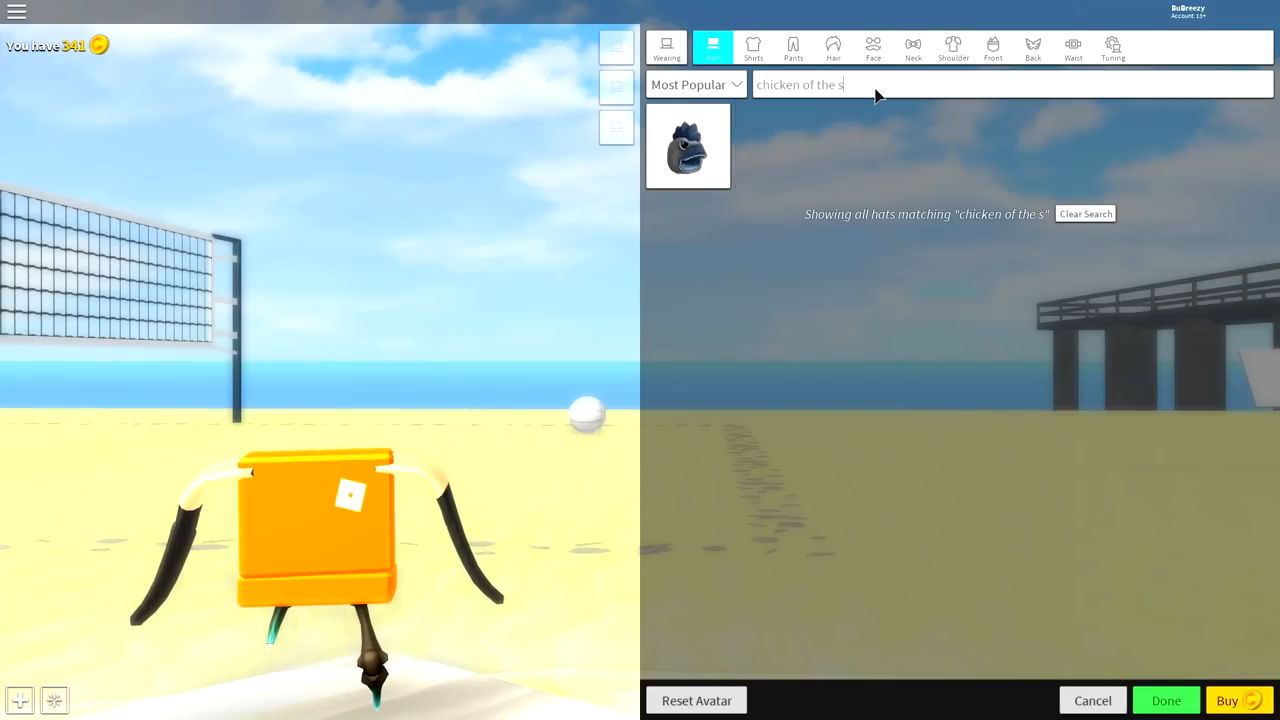
left_click(688, 144)
type("b")
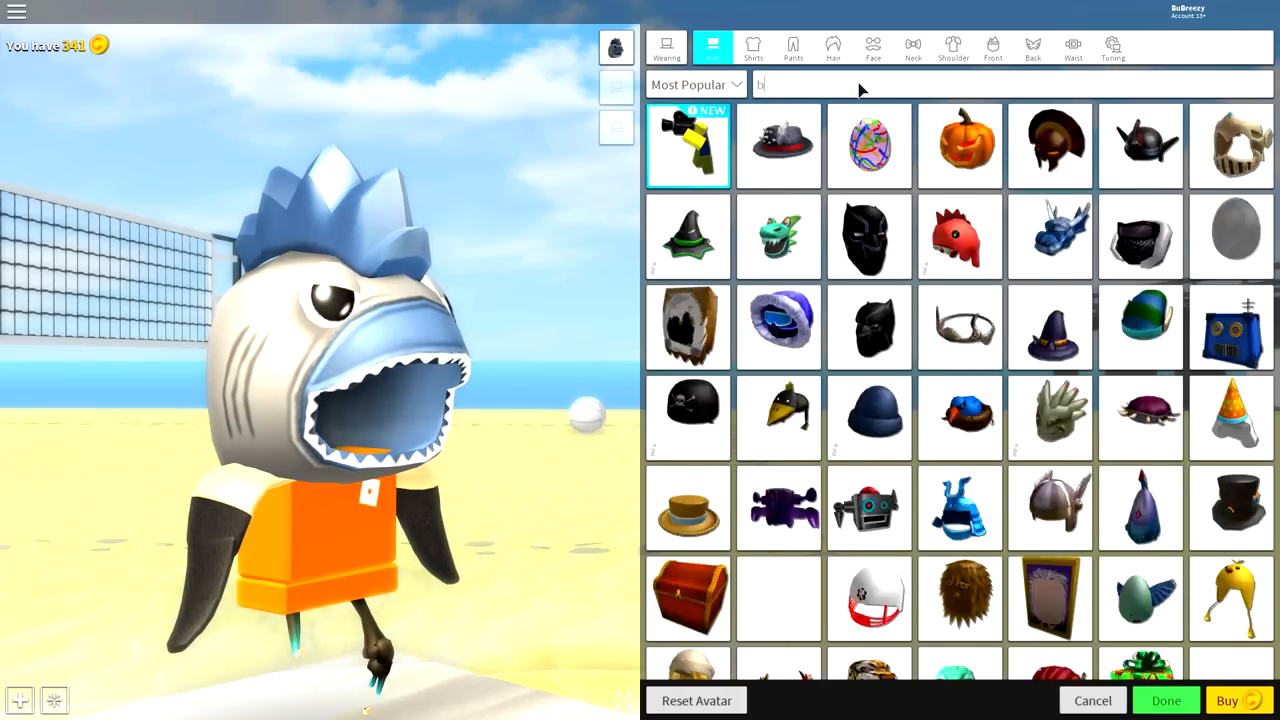
type("lowfish")
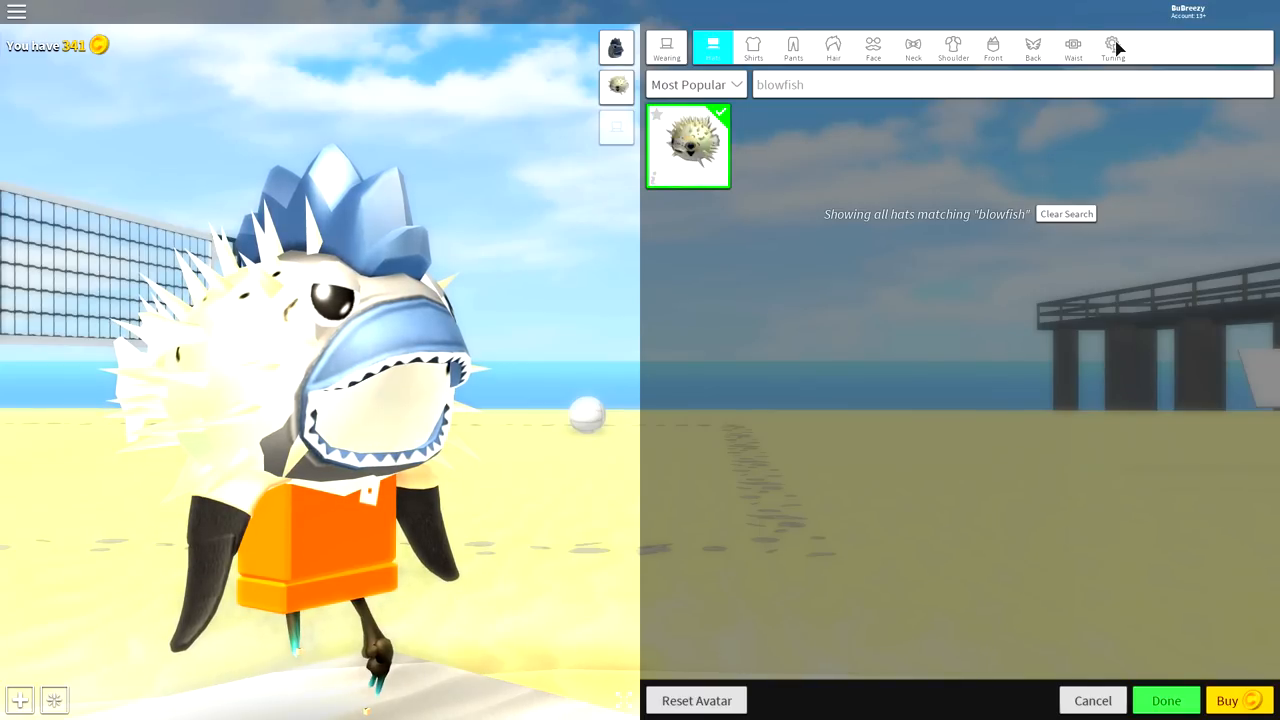
In Tuning, scale the Blowfish hat to Big and adjust its Down position.
left_click(1112, 48)
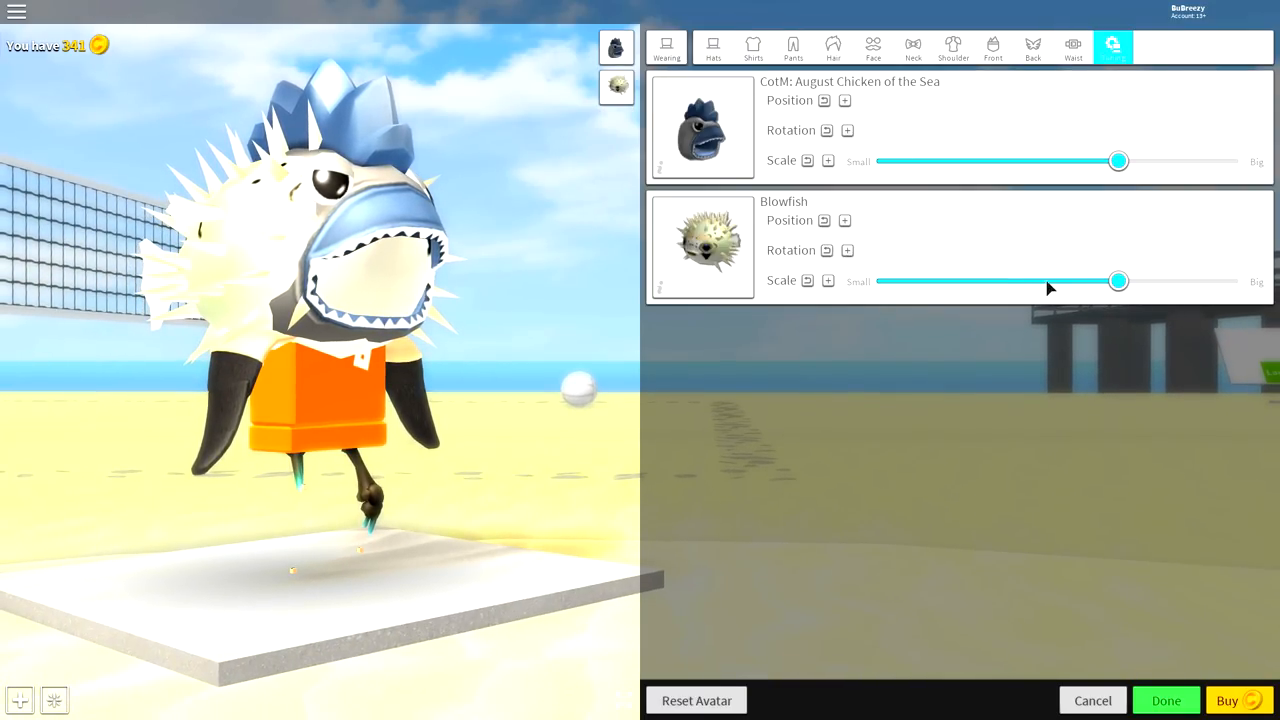
left_click_drag(1118, 280, 1240, 280)
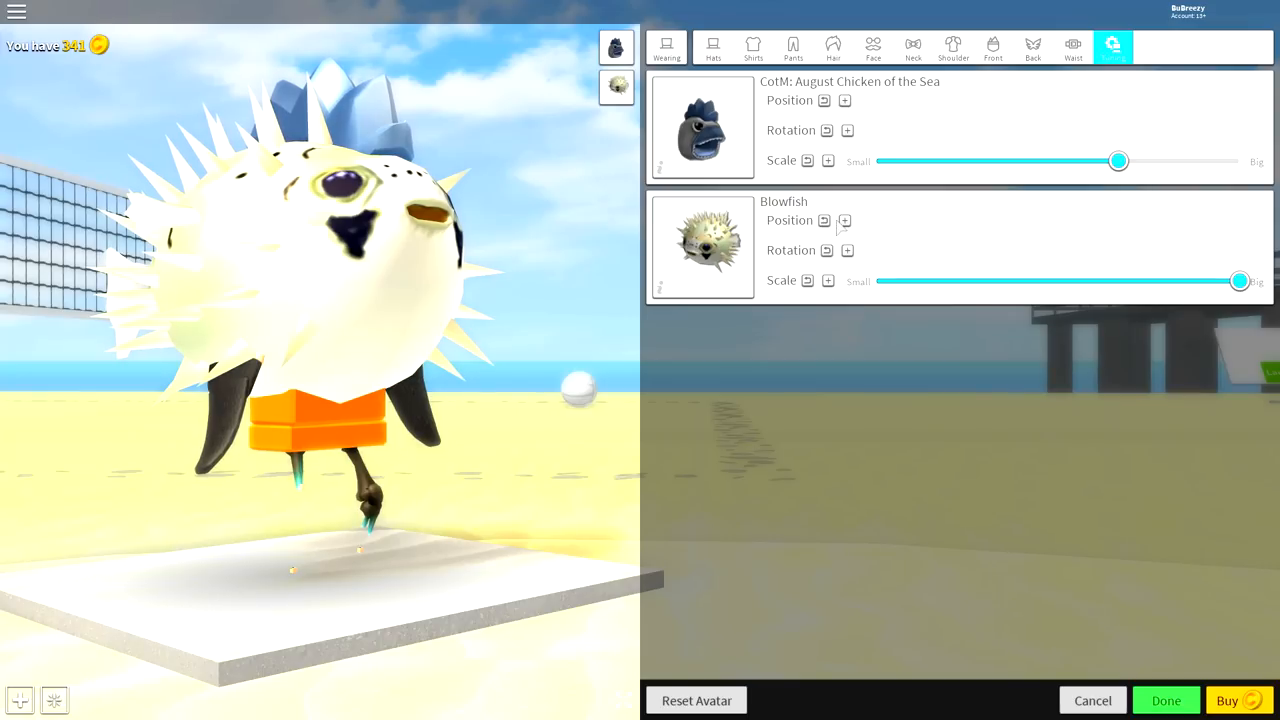
left_click(846, 220)
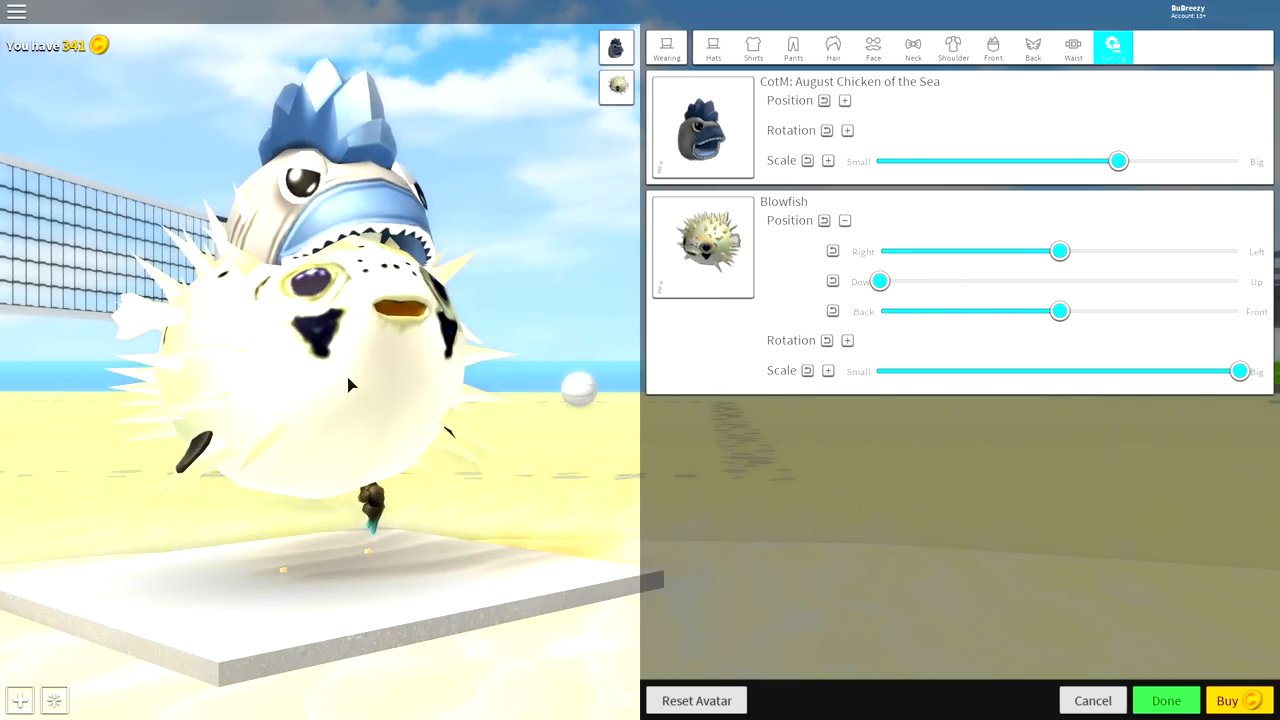
left_click(848, 340)
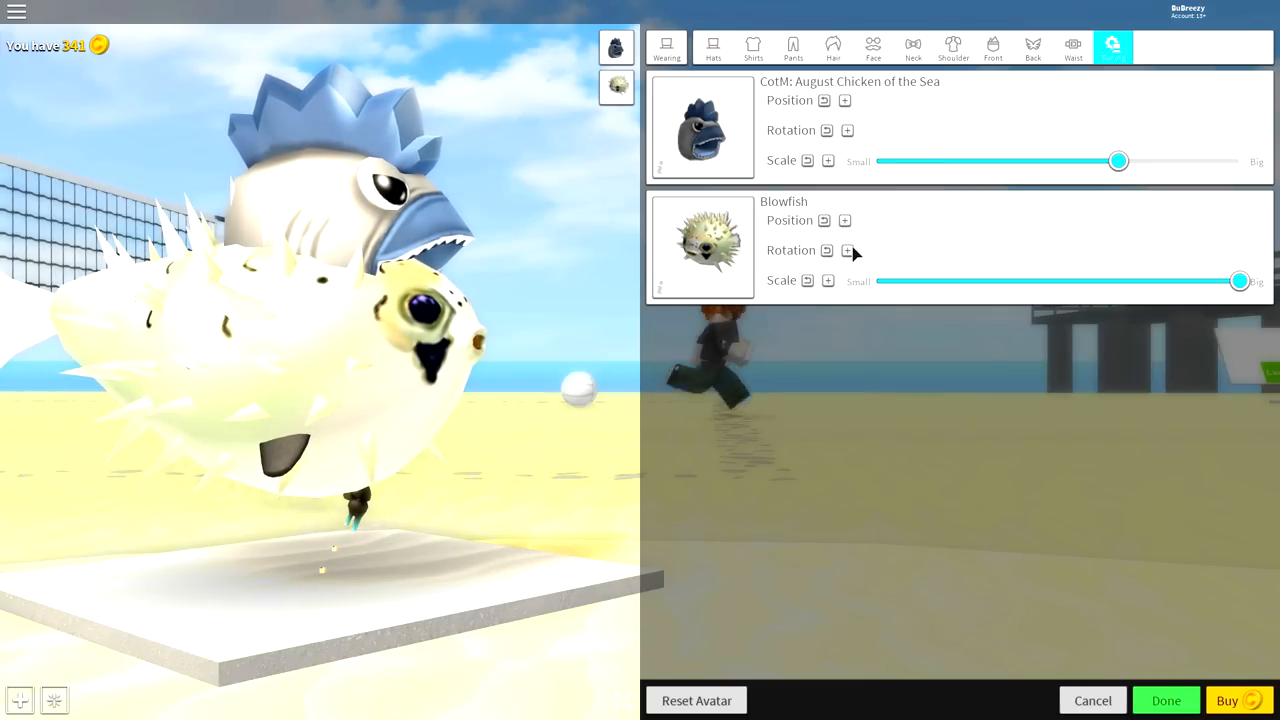
Maximize the Chicken of the Sea hat, nudge it back, and lower the Blowfish slightly.
left_click_drag(1118, 160, 1198, 160)
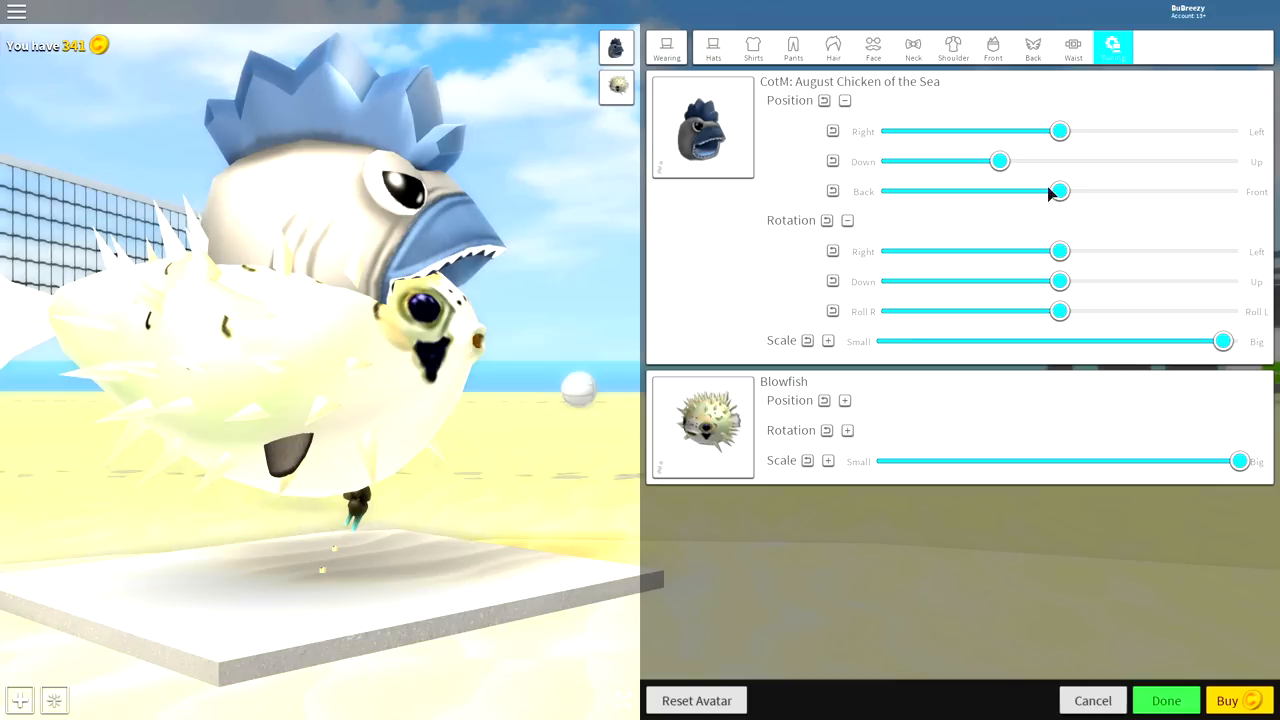
left_click_drag(1060, 192, 1214, 192)
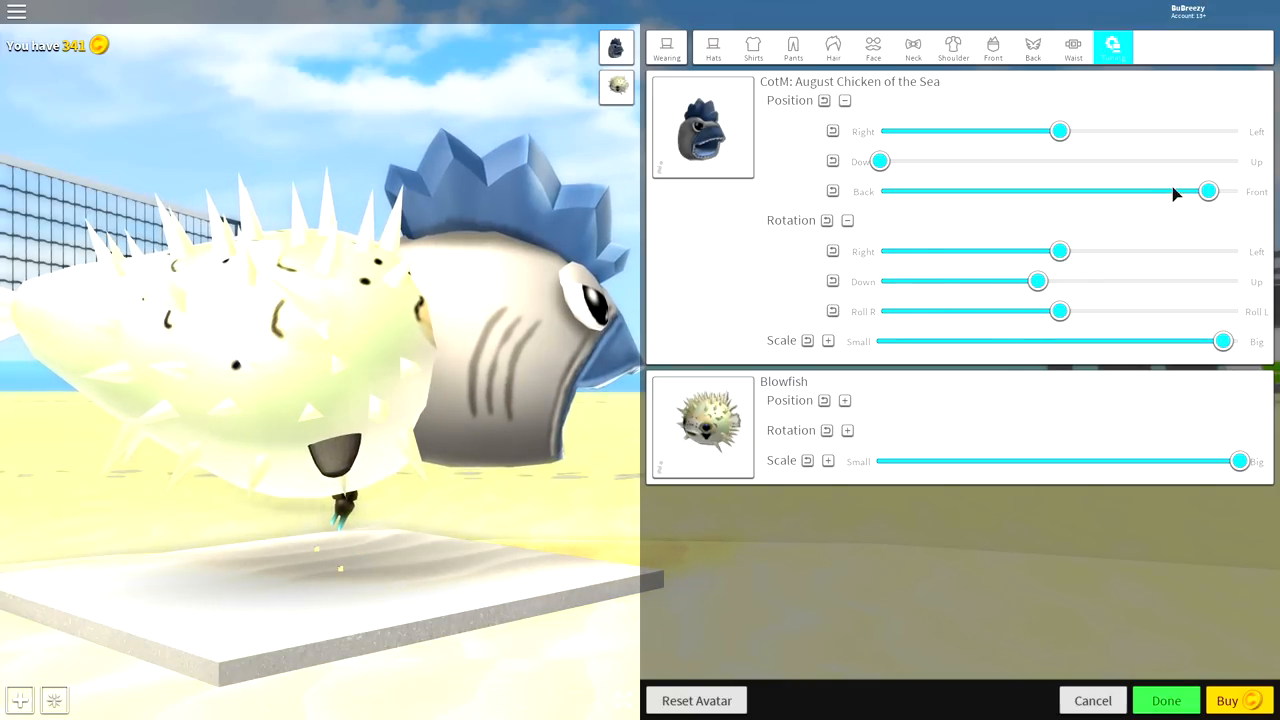
left_click_drag(1208, 192, 1168, 192)
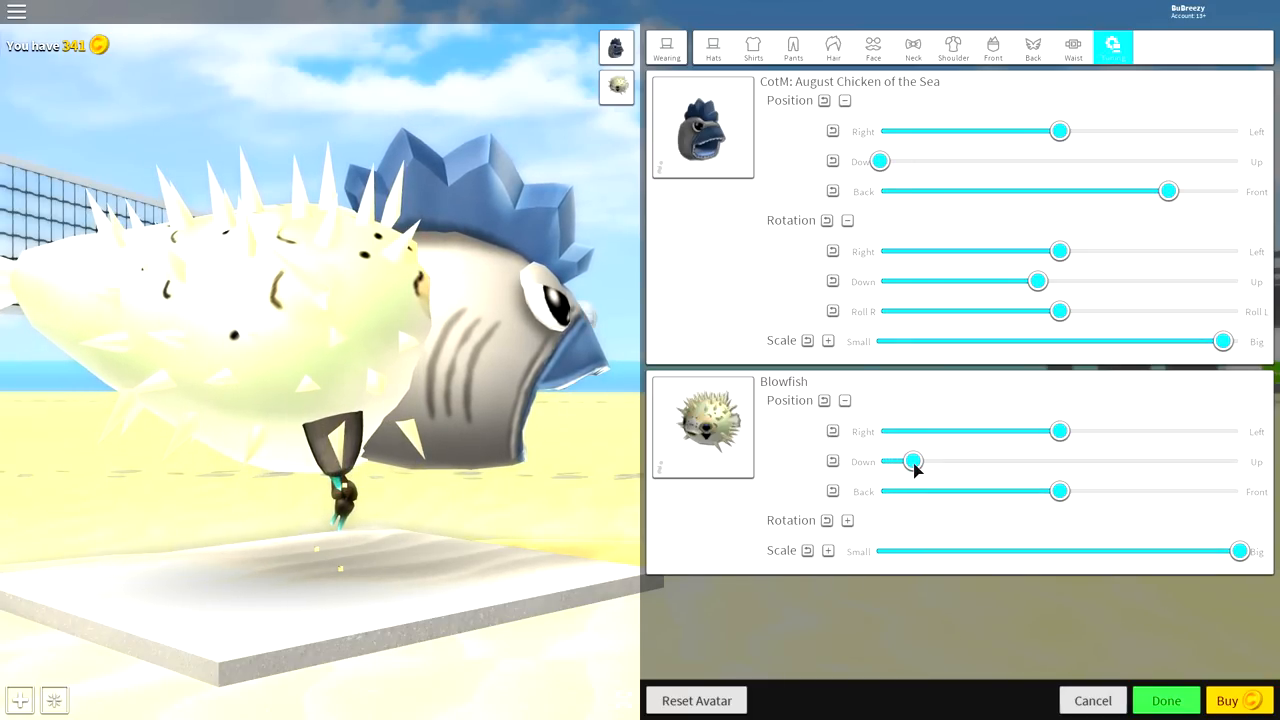
left_click_drag(1060, 492, 1110, 492)
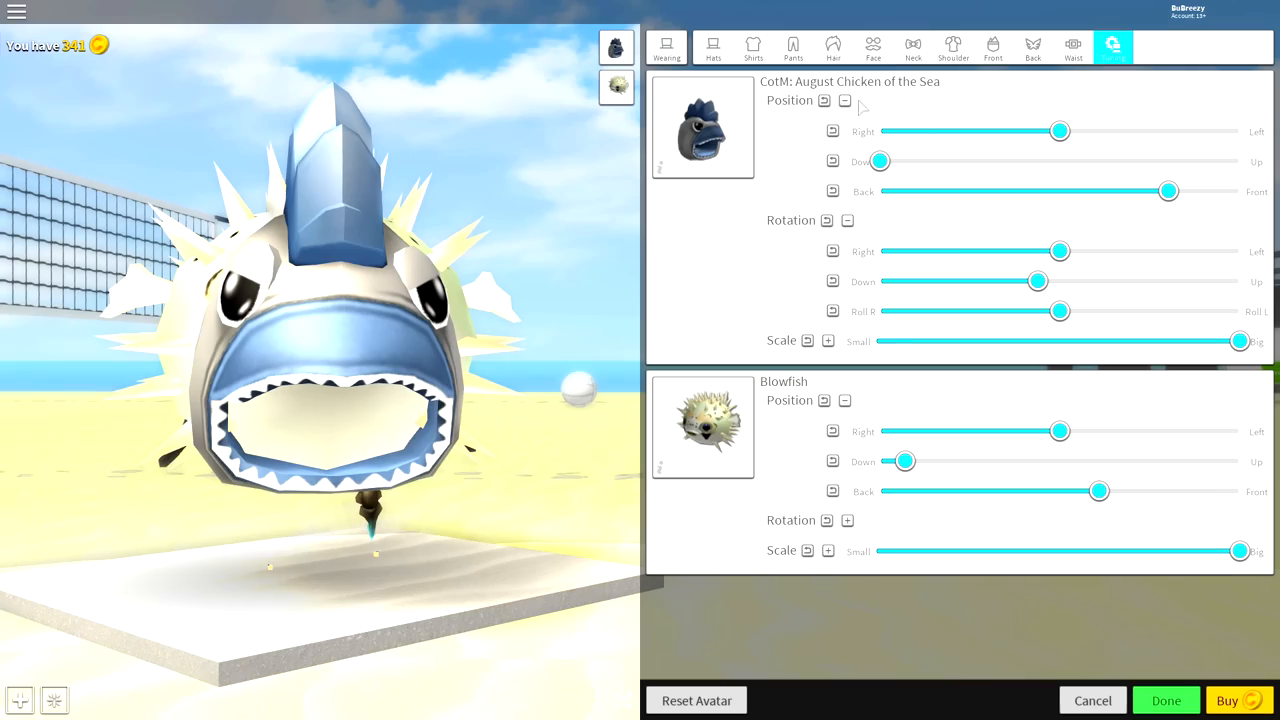
Equip the Eggsplosive Bomb Egg from an 'explosive' hat search and return to Tuning.
left_click(712, 46)
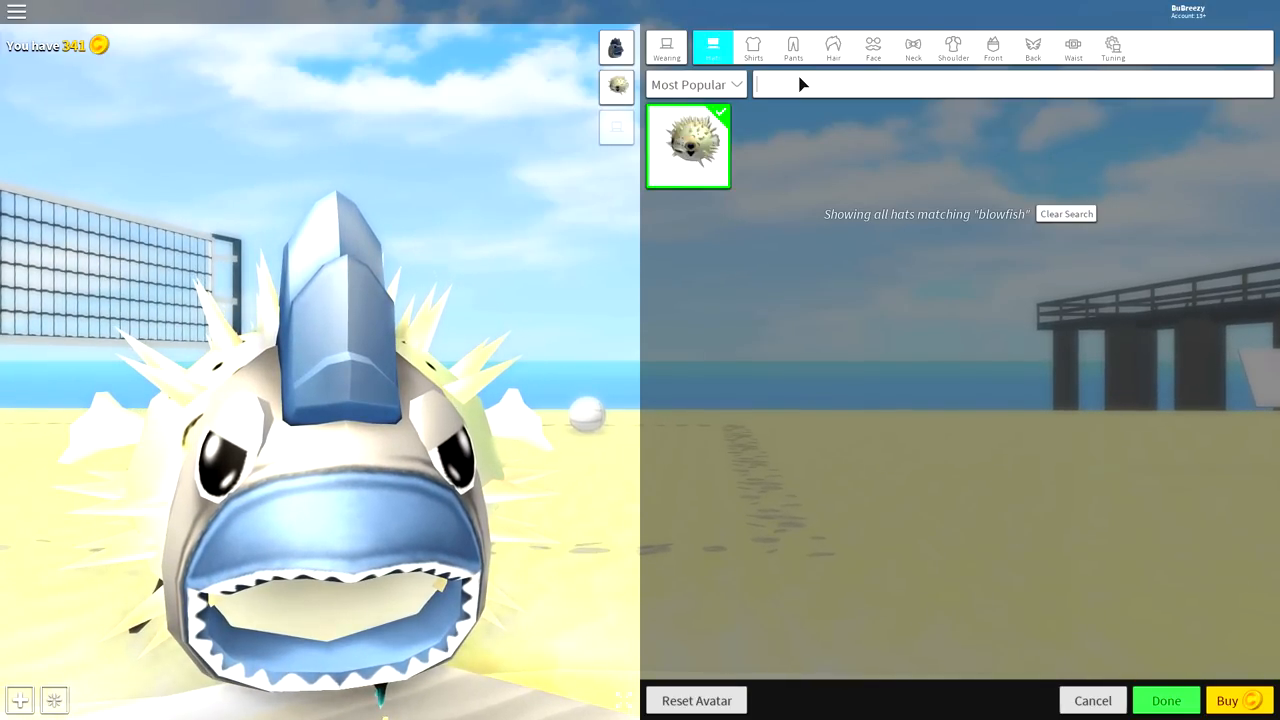
type("explosvie")
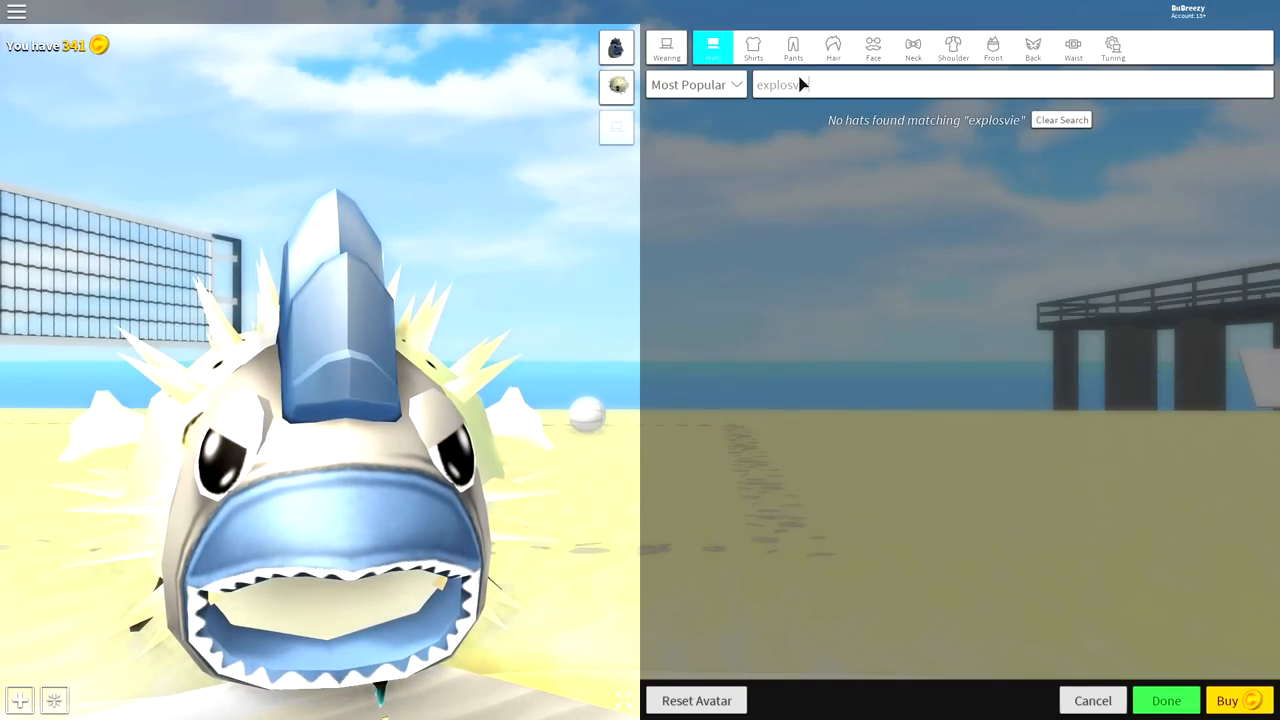
type("explosive")
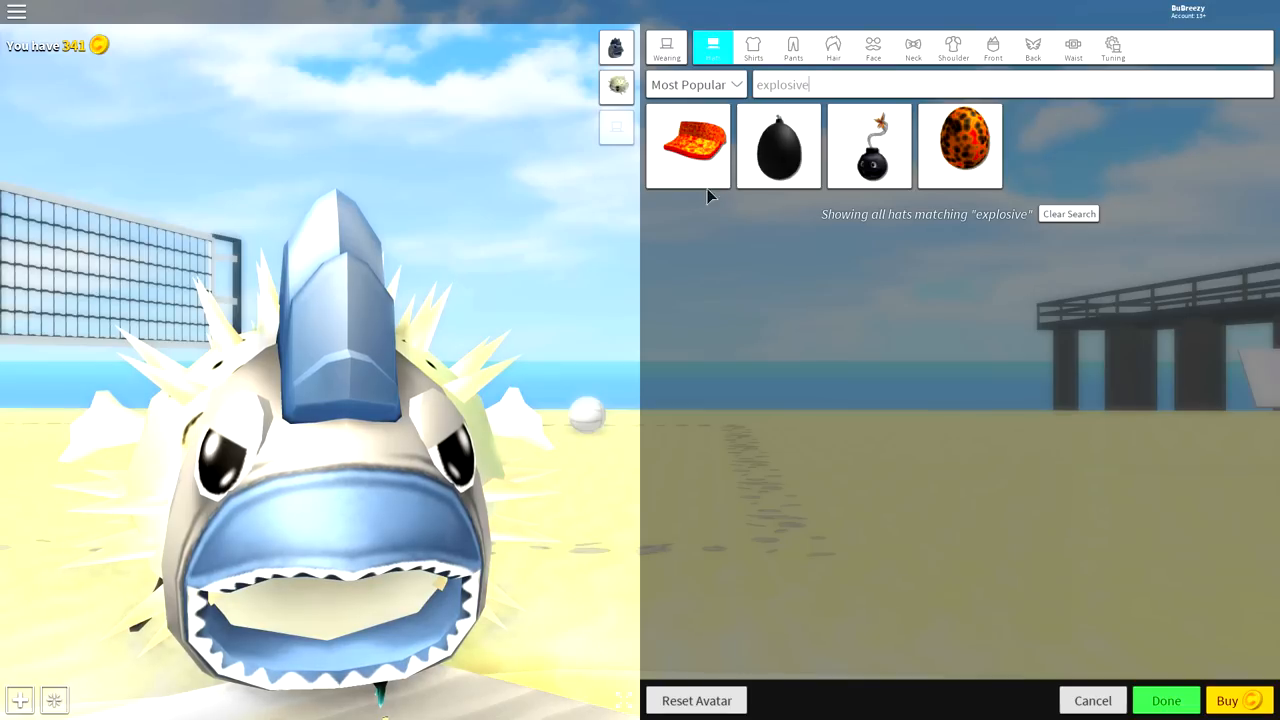
left_click(780, 146)
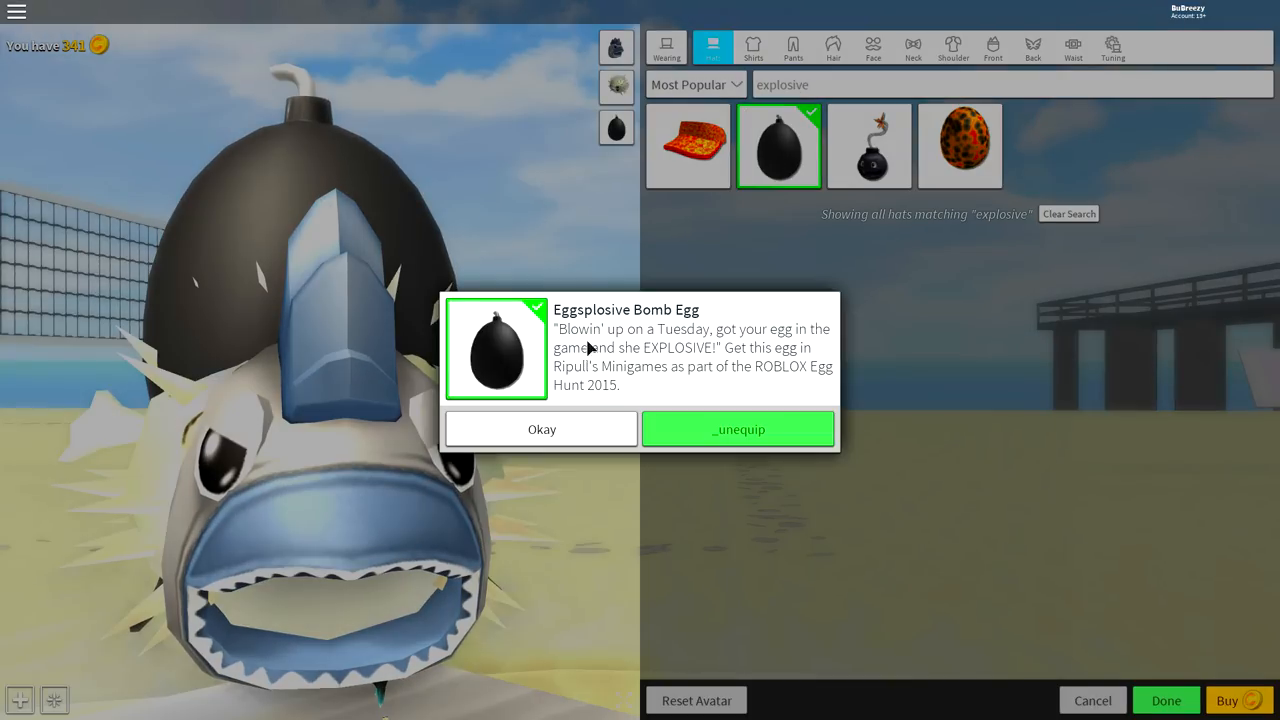
left_click(540, 428)
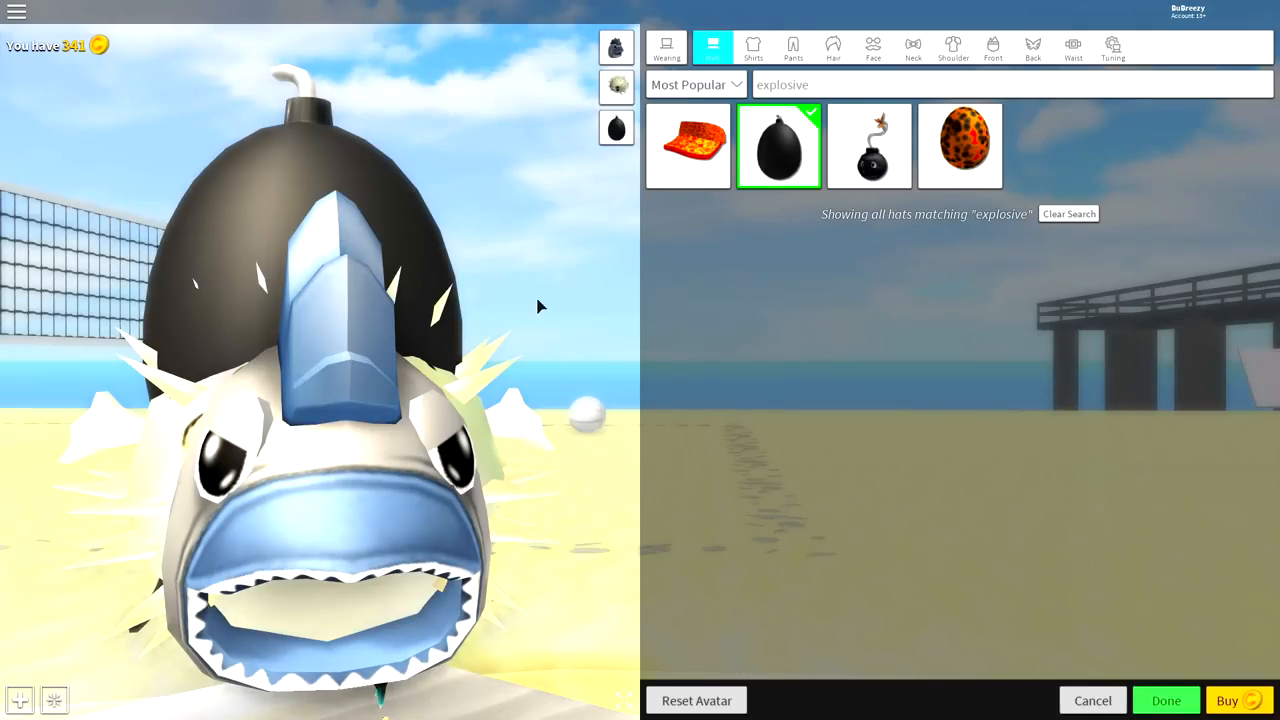
left_click(1112, 48)
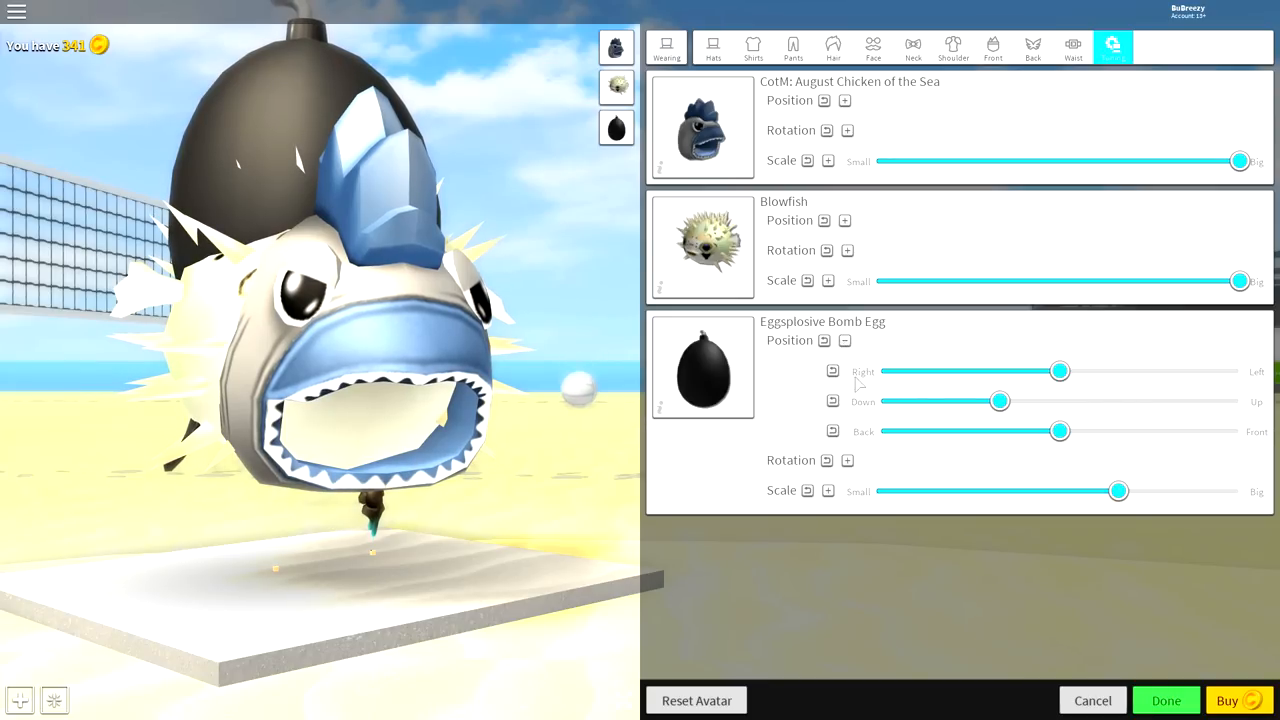
Shrink the bomb egg's scale and fine-tune its sideways tilt in its rotation settings.
left_click(848, 460)
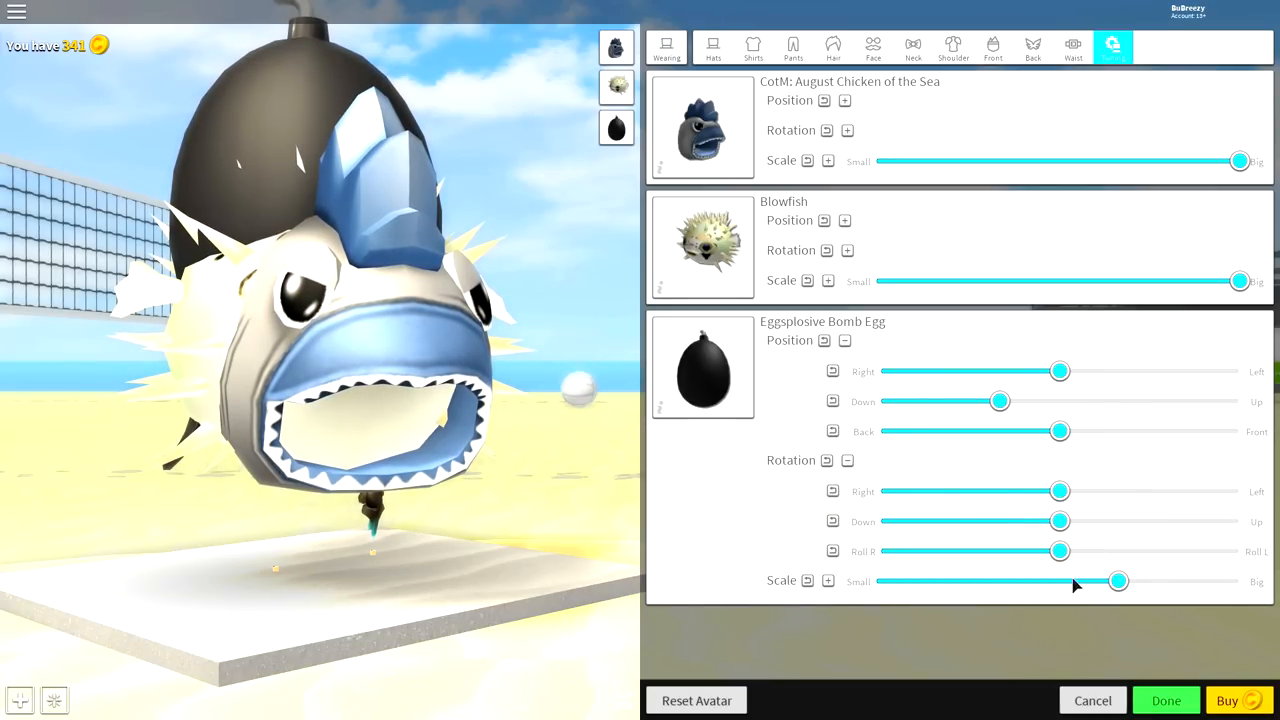
left_click_drag(1118, 580, 990, 580)
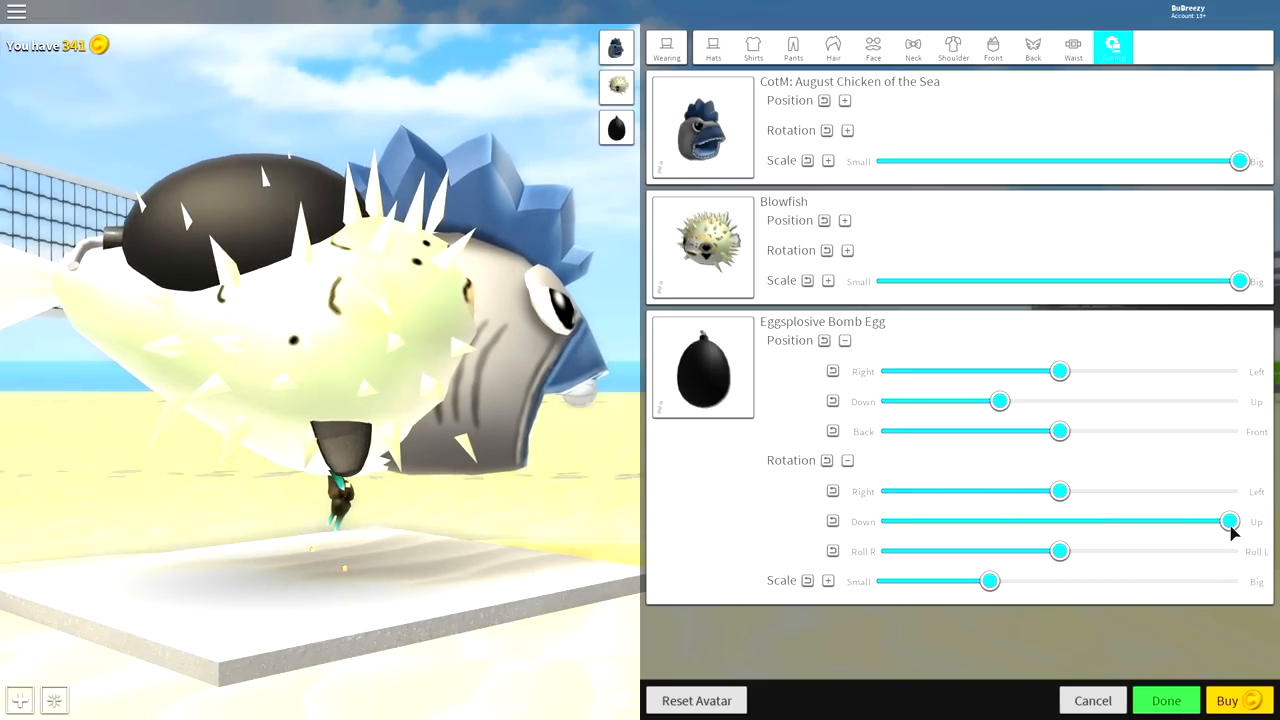
left_click_drag(1230, 520, 1212, 520)
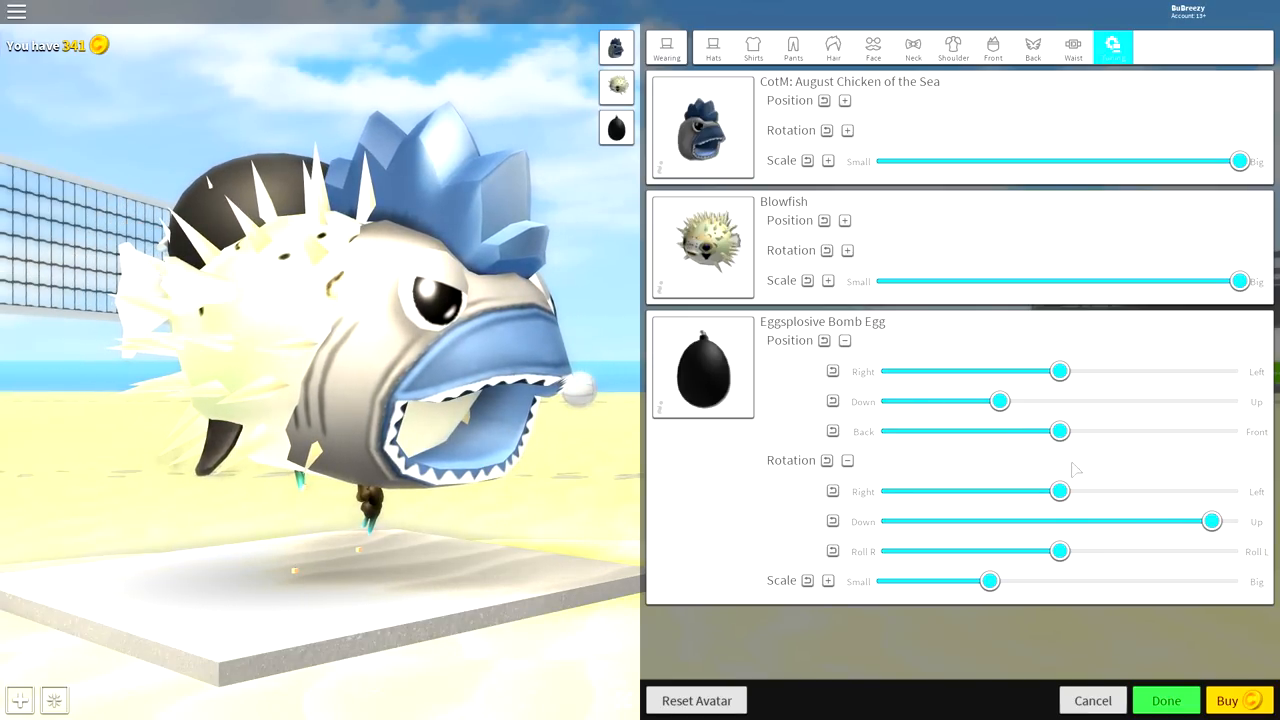
Sink the bomb egg low and push it back behind the blowfish, easing it slightly forward.
left_click_drag(1000, 400, 880, 400)
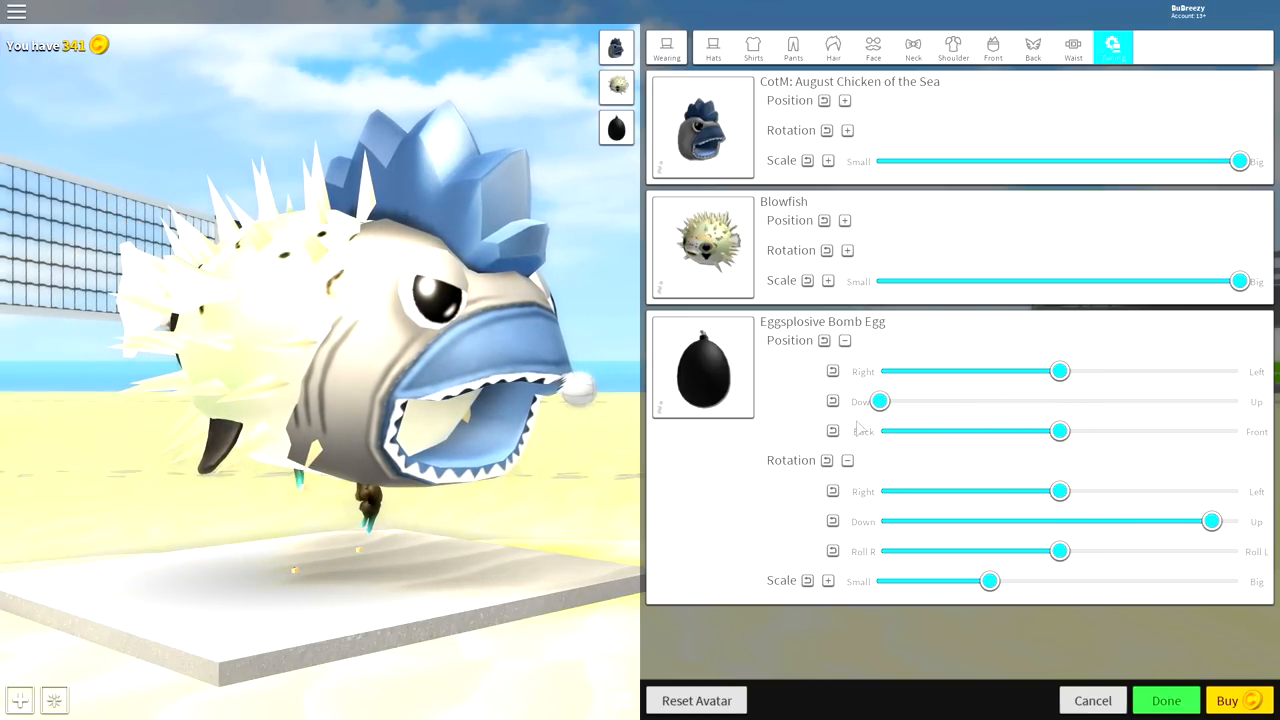
left_click_drag(1060, 432, 1220, 432)
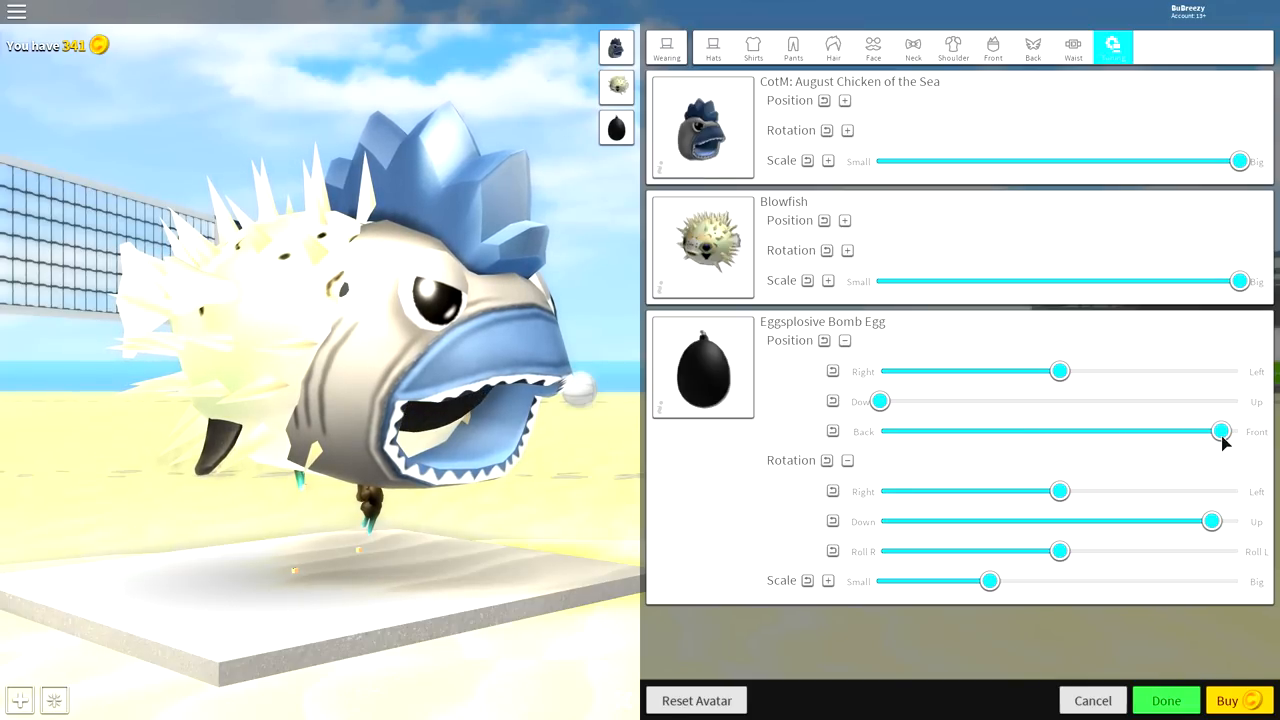
left_click_drag(1220, 432, 1204, 432)
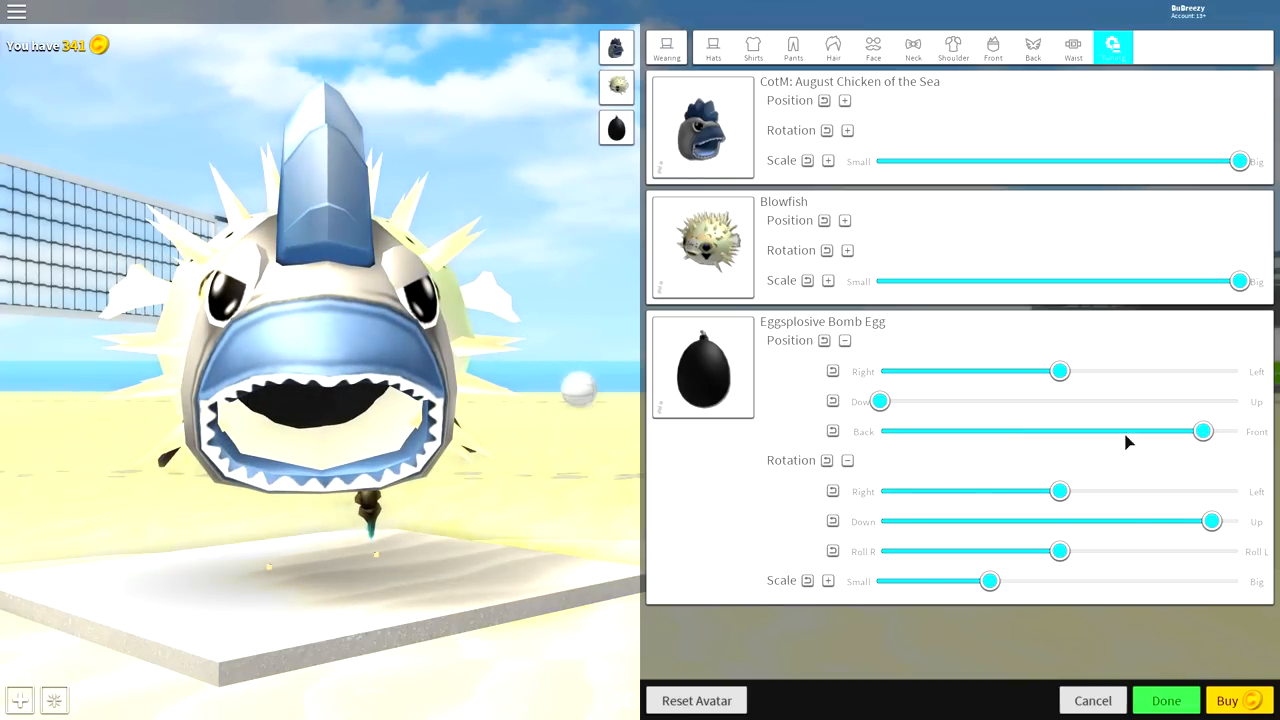